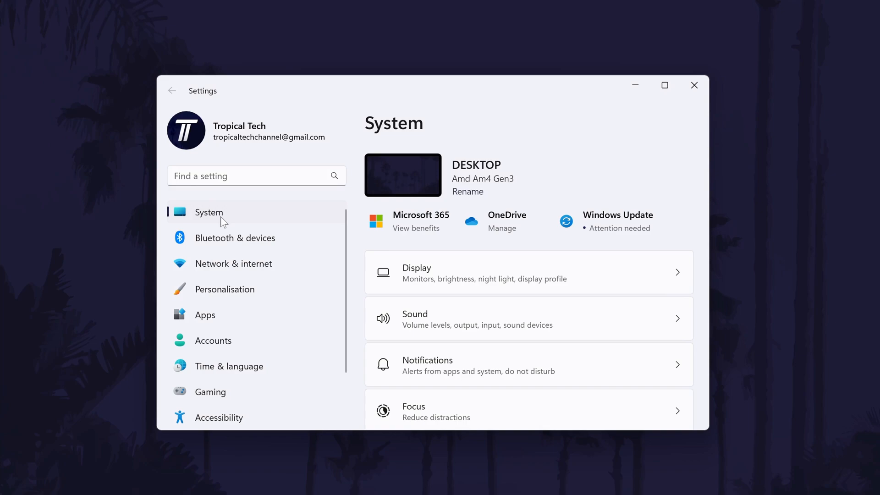
pyautogui.moveTo(223, 217)
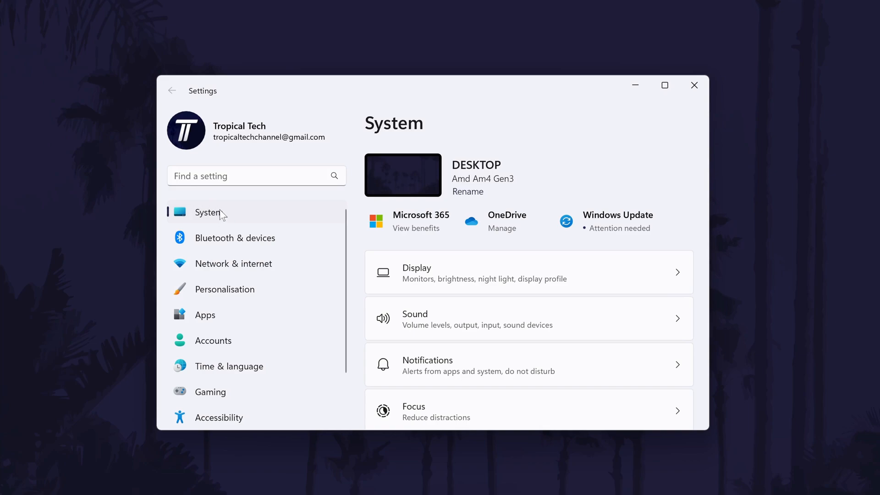
# Open System › Storage to see how the C: drive's 930 GB is used
pyautogui.scroll(-3)
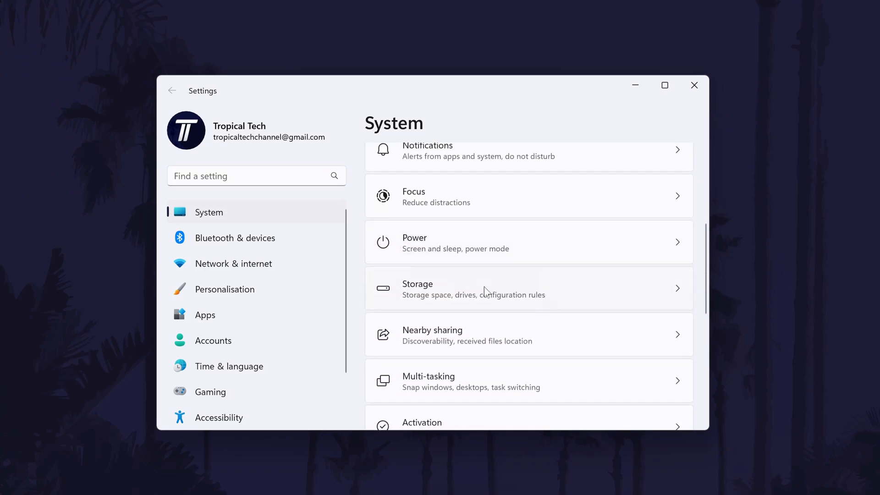
pyautogui.click(473, 288)
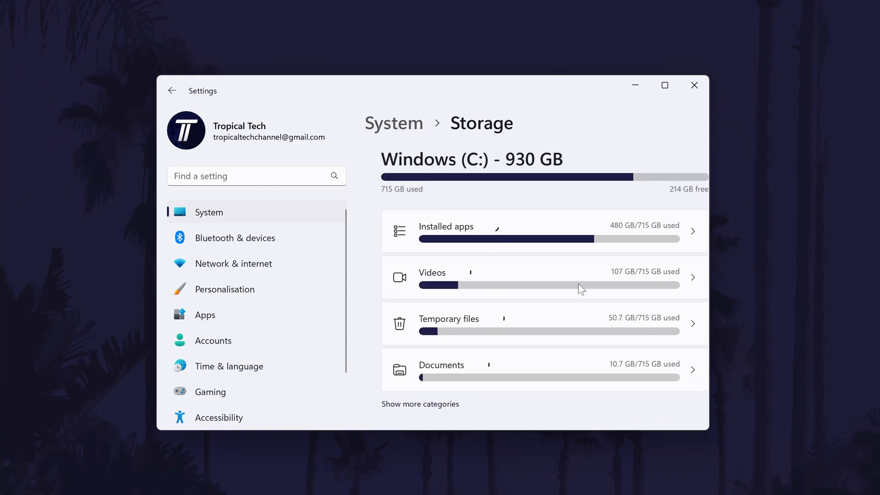
pyautogui.scroll(-3)
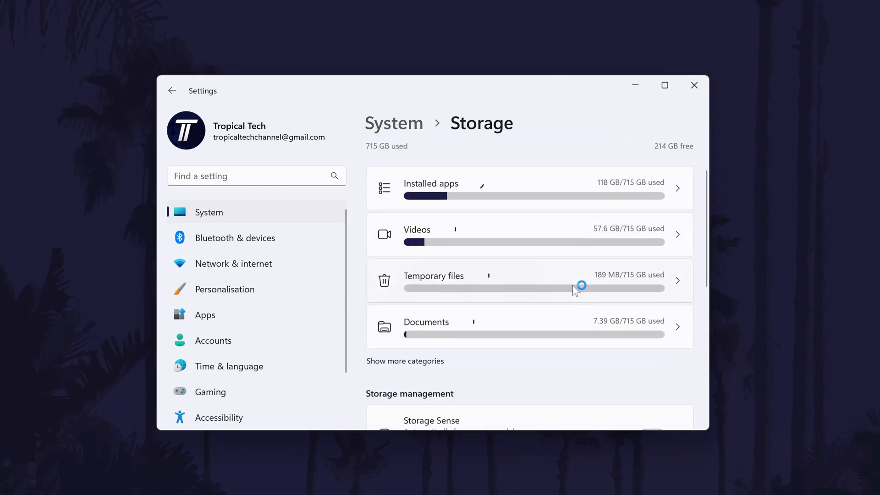
pyautogui.scroll(-3)
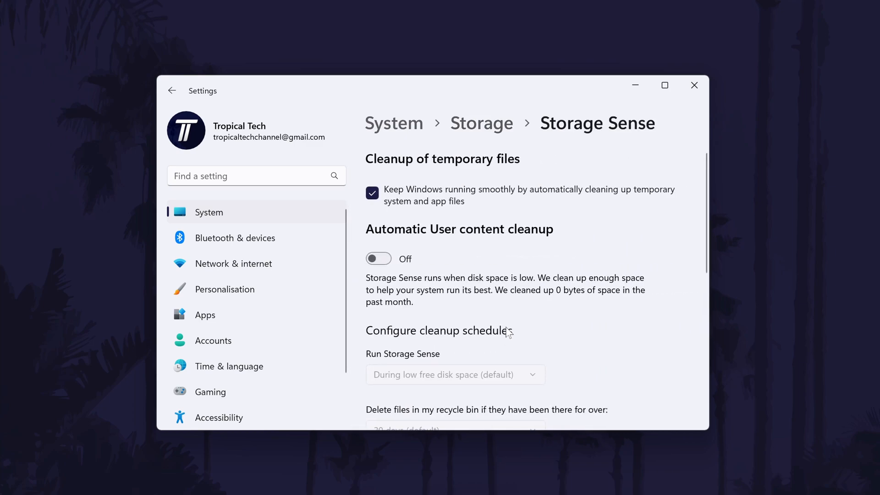
# Set Storage Sense to run during low disk space and never auto-delete Downloads files
pyautogui.scroll(-3)
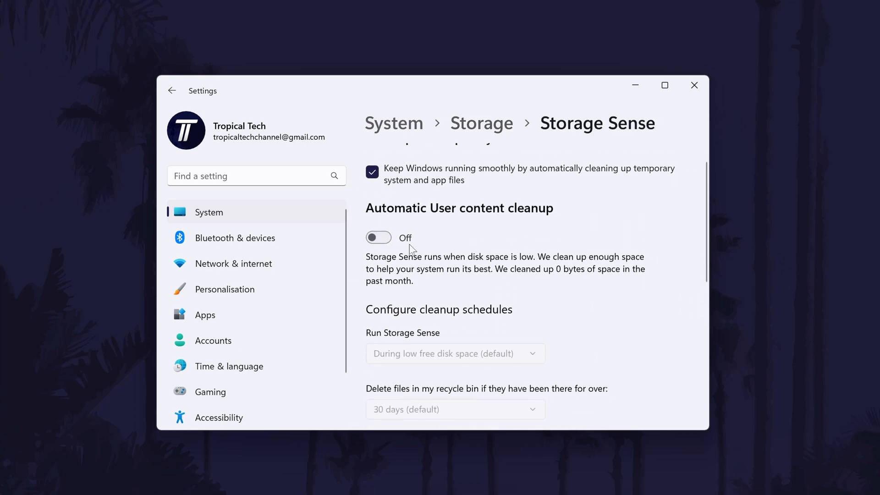
pyautogui.scroll(-3)
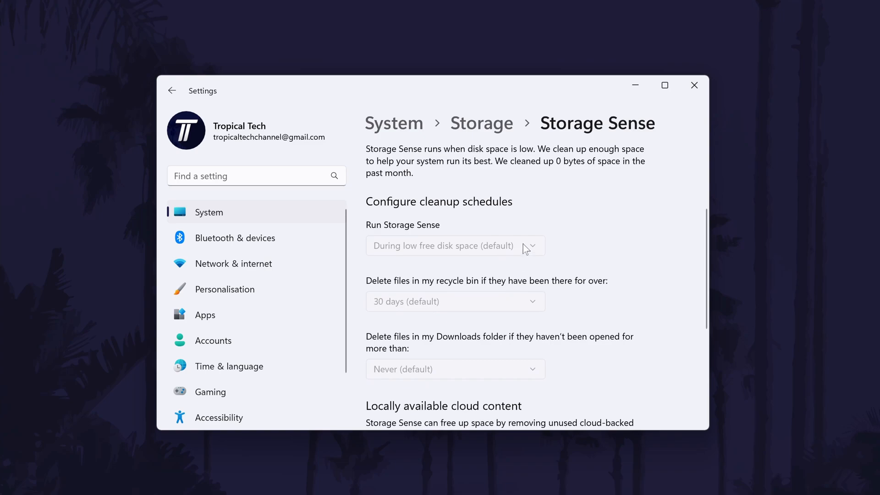
pyautogui.scroll(-3)
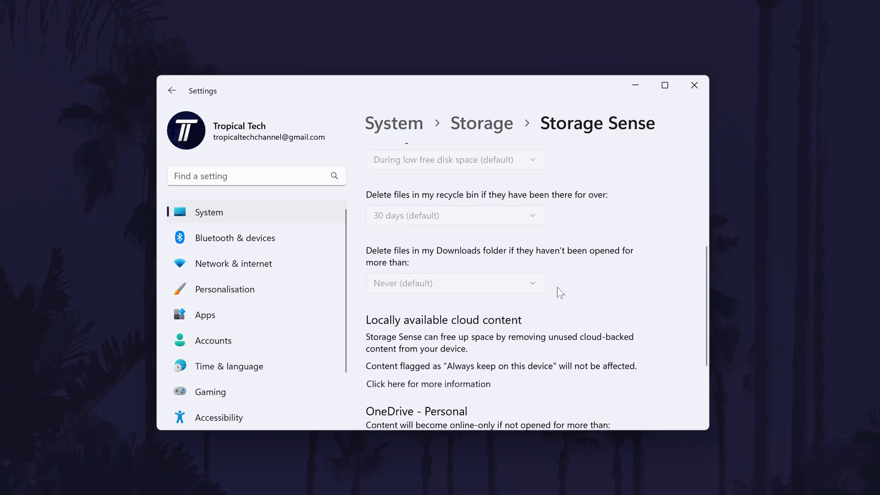
pyautogui.scroll(3)
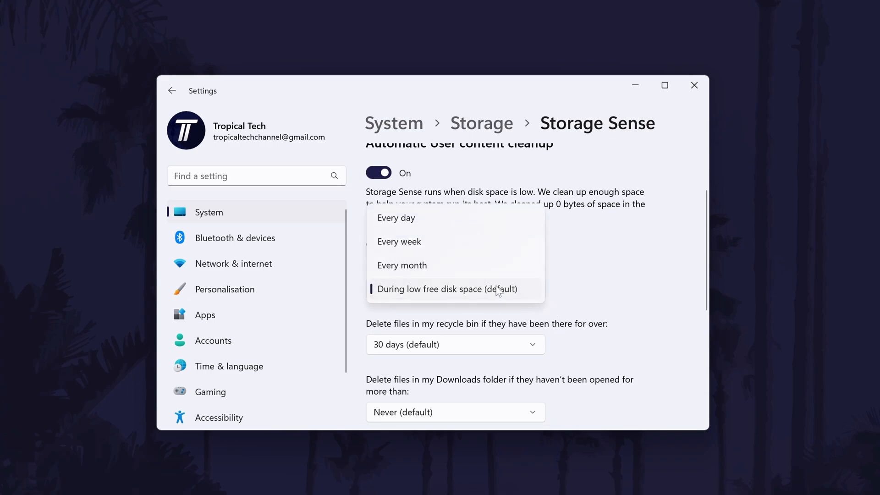
pyautogui.moveTo(430, 291)
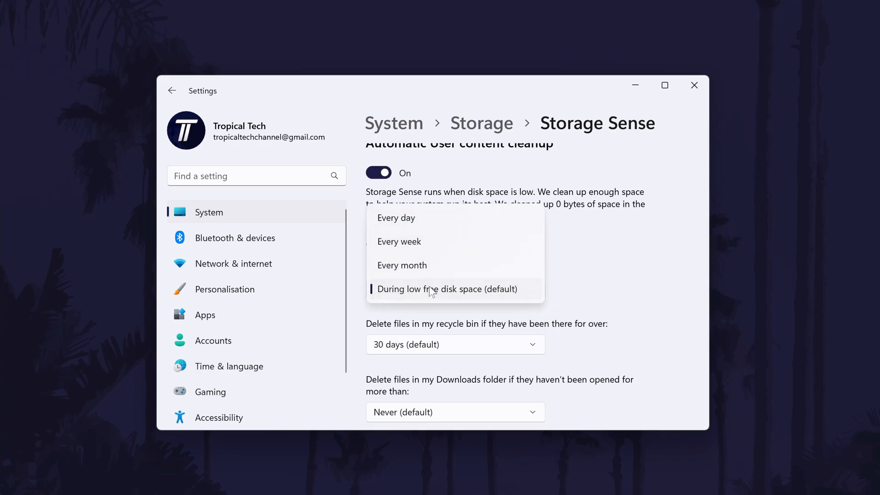
pyautogui.click(447, 289)
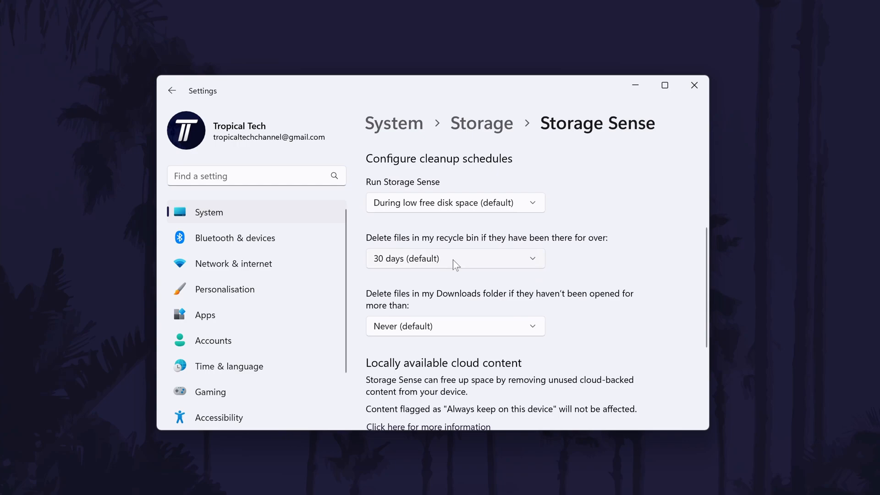
pyautogui.click(453, 258)
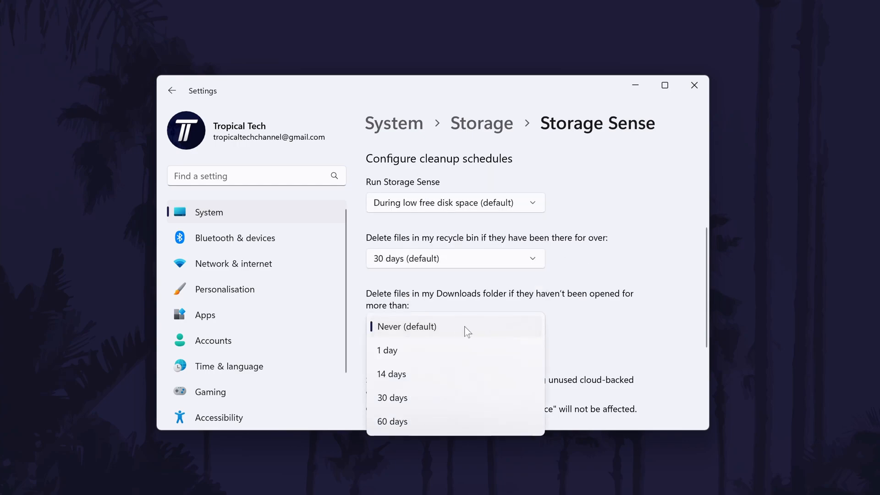
pyautogui.click(406, 327)
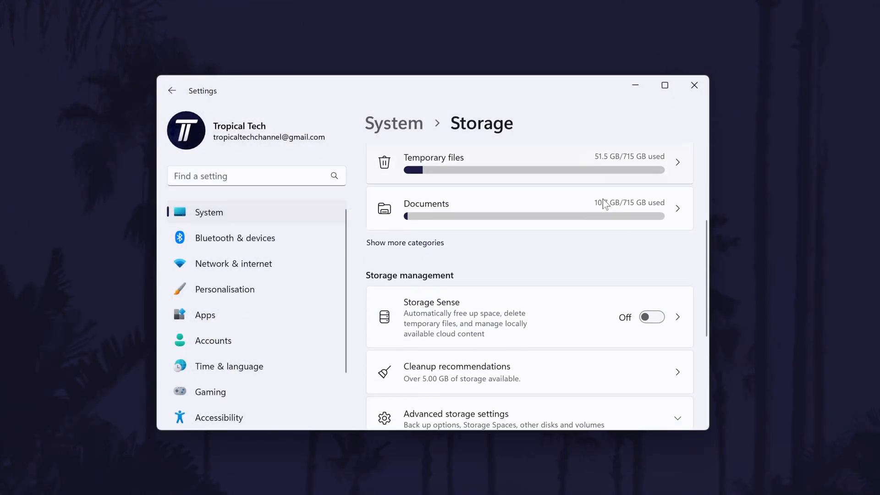
# Browse the temporary, large or unused, and cloud-synced file recommendations without cleaning
pyautogui.scroll(-3)
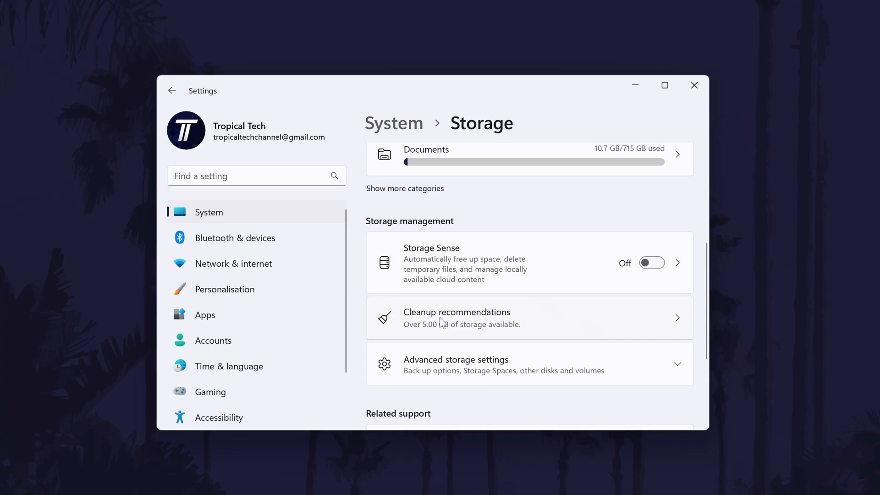
pyautogui.click(456, 317)
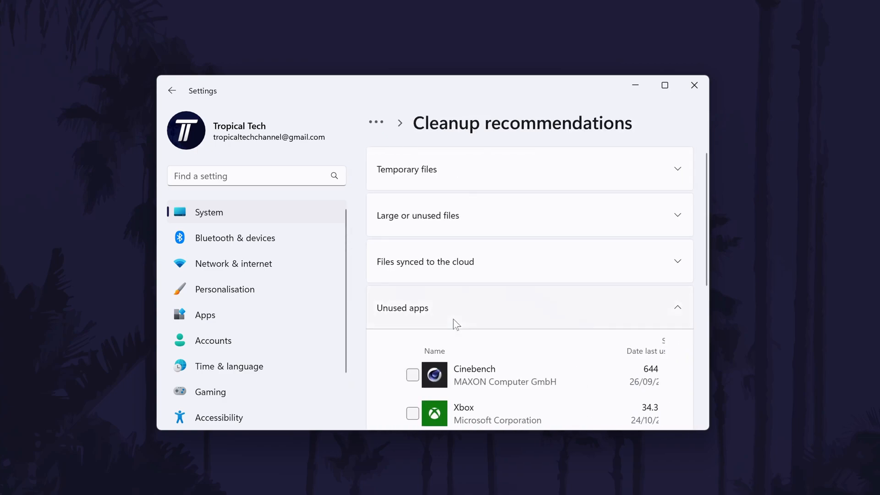
pyautogui.moveTo(391, 242)
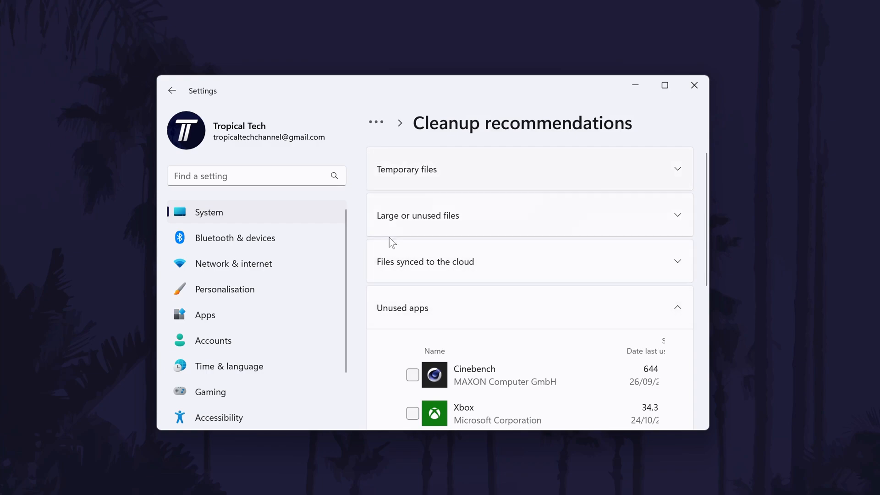
pyautogui.click(527, 169)
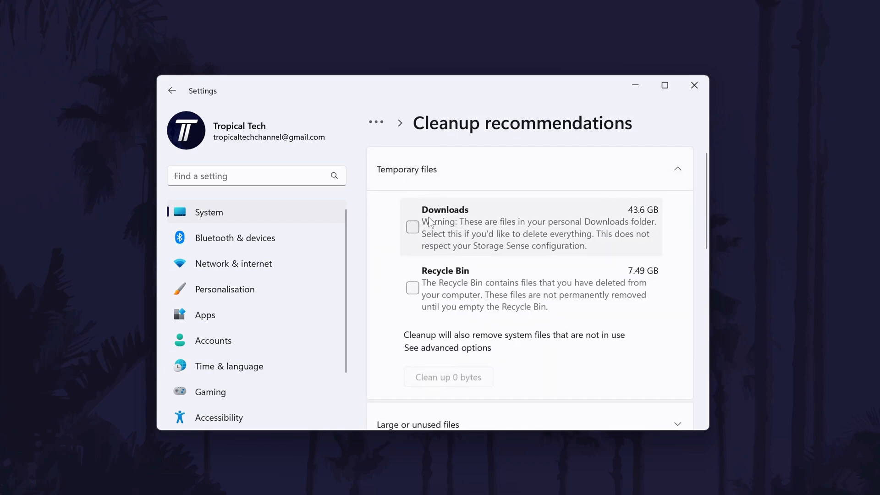
pyautogui.click(677, 168)
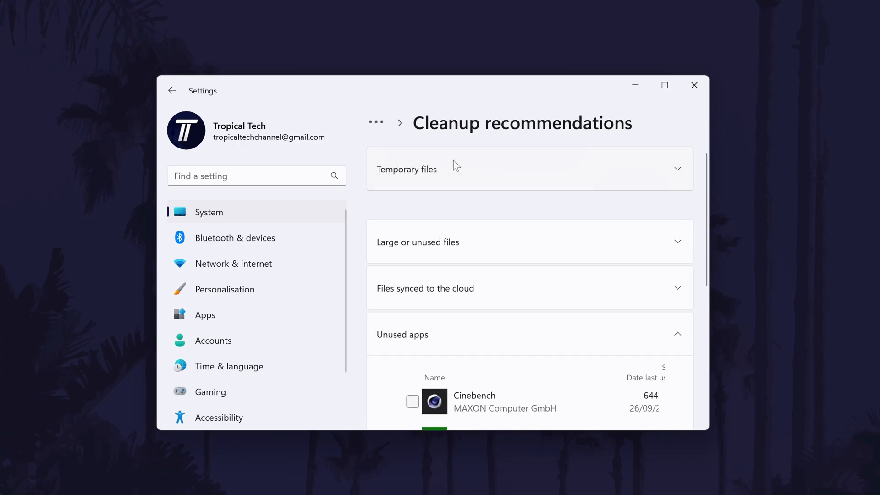
pyautogui.click(528, 242)
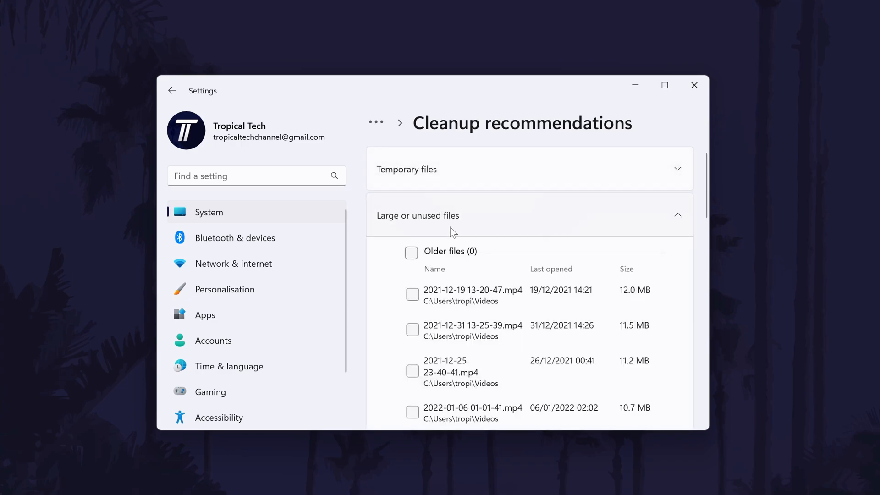
pyautogui.moveTo(459, 220)
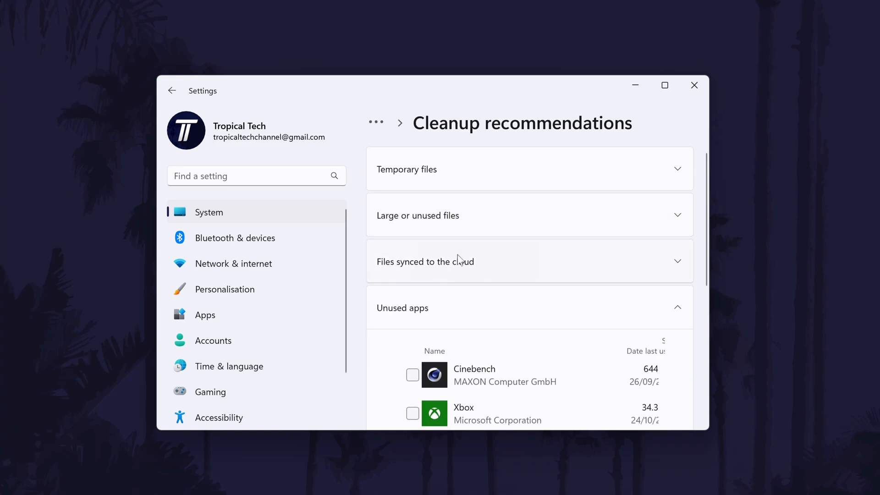
pyautogui.click(694, 86)
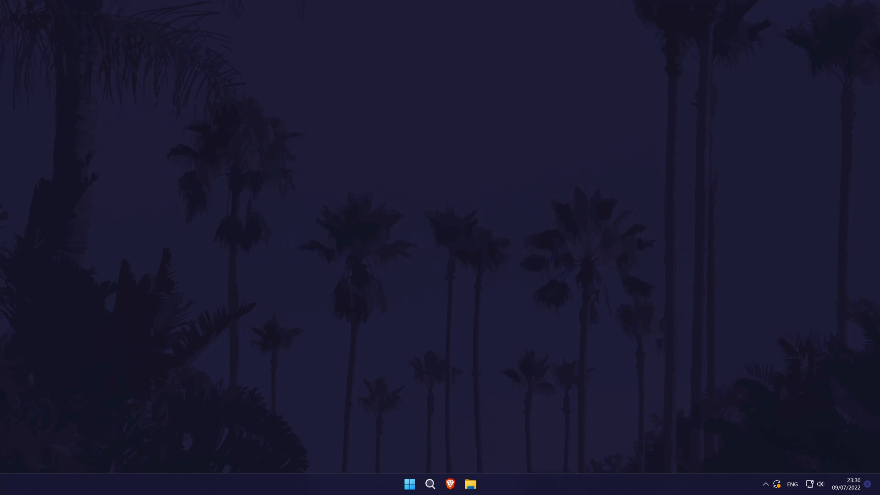
# Open the Recycle Bin and empty its ten deleted items
pyautogui.click(429, 484)
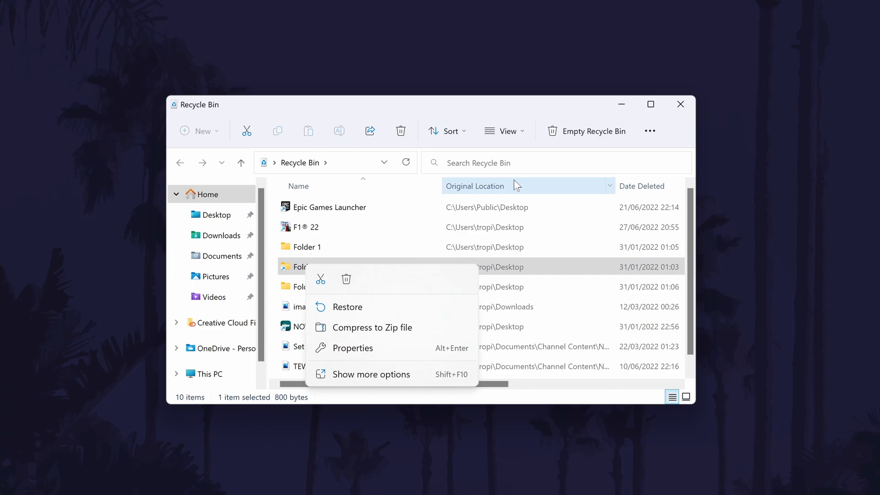
pyautogui.moveTo(559, 122)
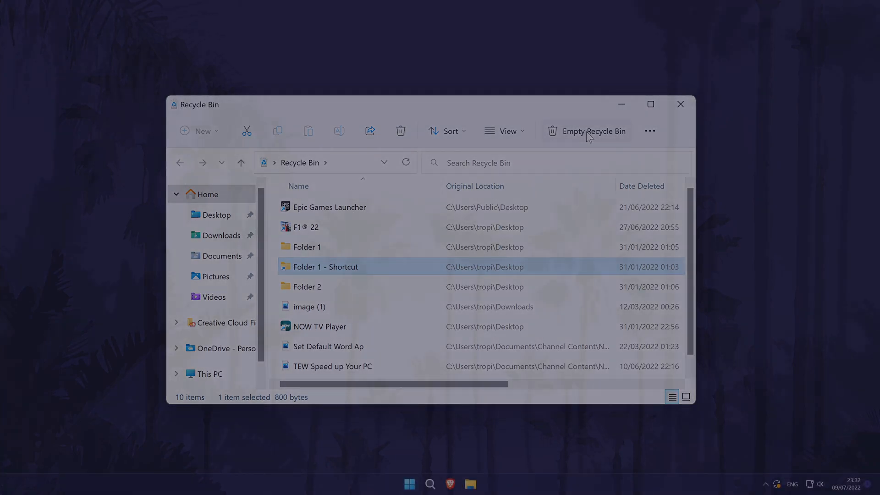
pyautogui.click(680, 105)
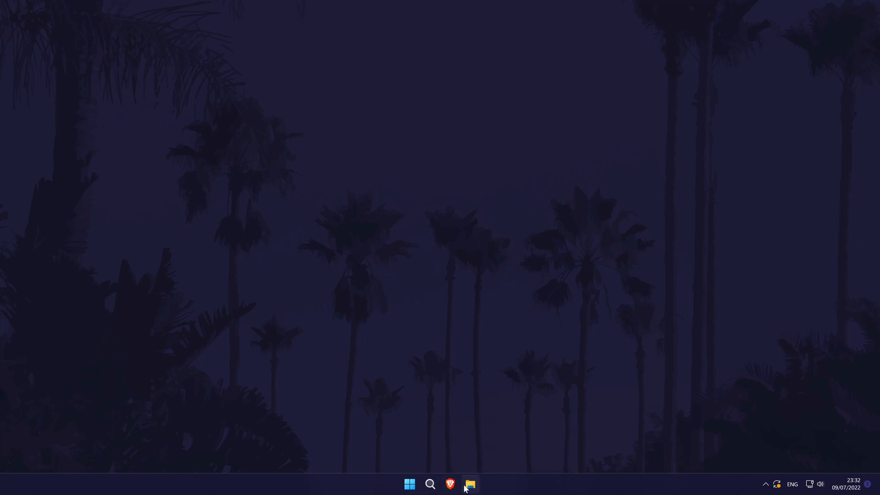
# In Downloads, bring up actions for the 401 MB wetransfer zip file
pyautogui.click(469, 484)
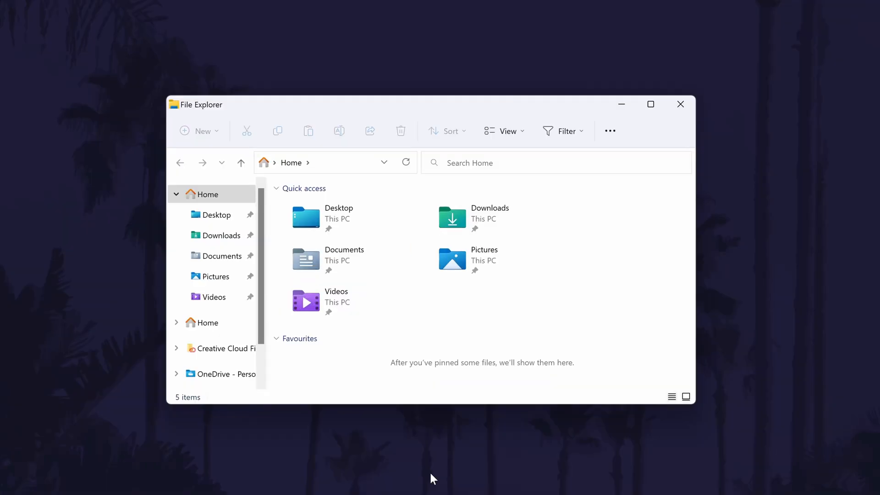
pyautogui.moveTo(220, 235)
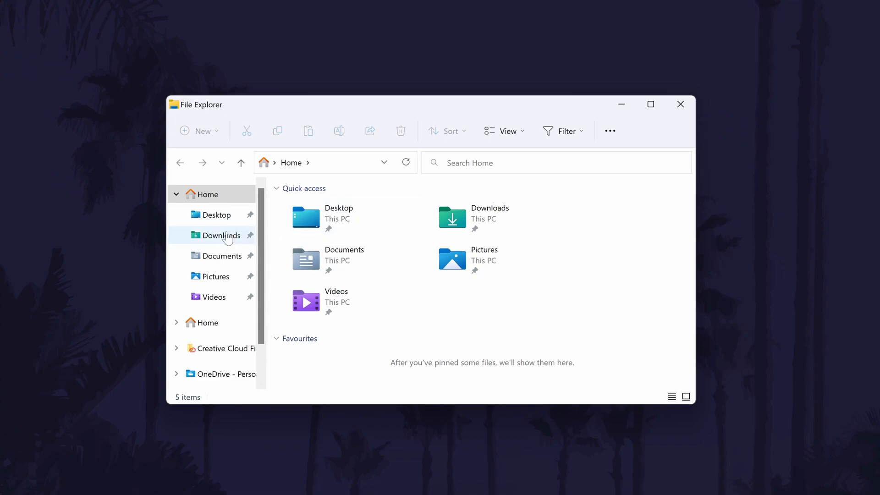
pyautogui.click(221, 235)
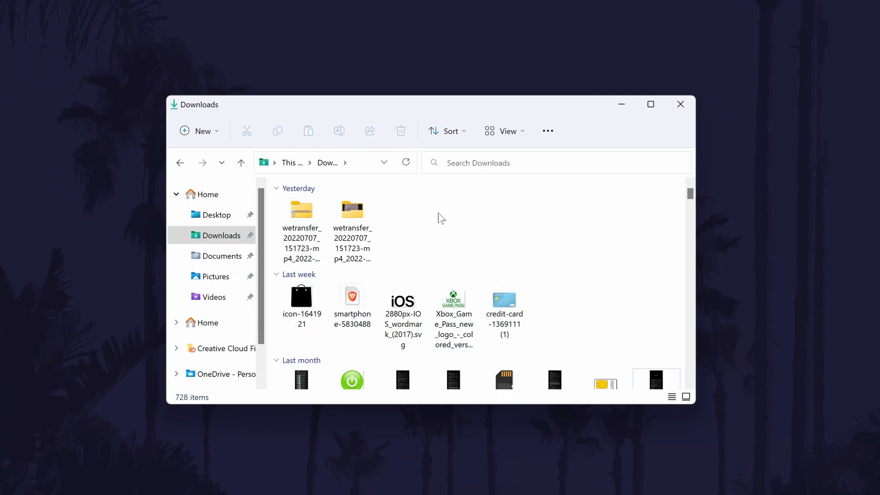
pyautogui.click(352, 306)
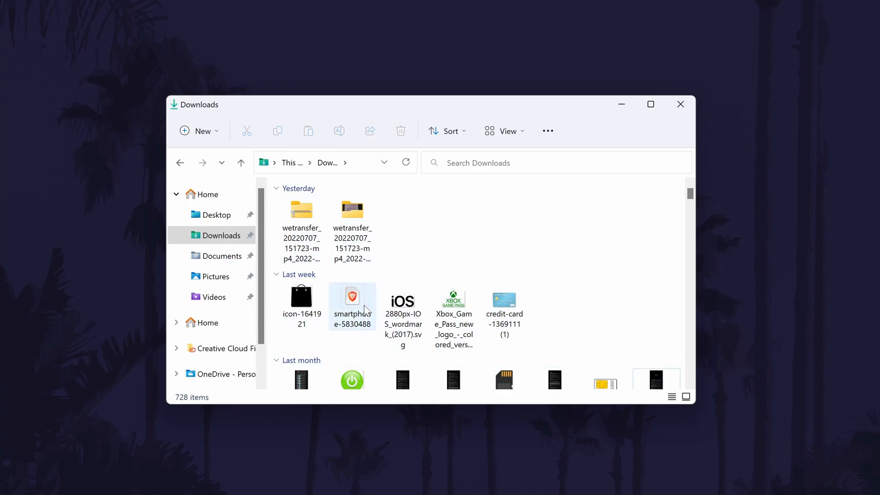
pyautogui.moveTo(352, 306)
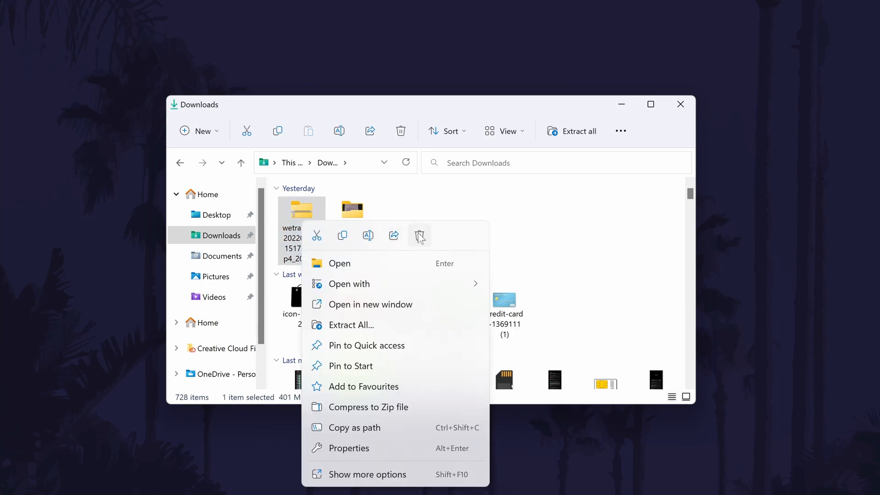
pyautogui.rightClick(351, 209)
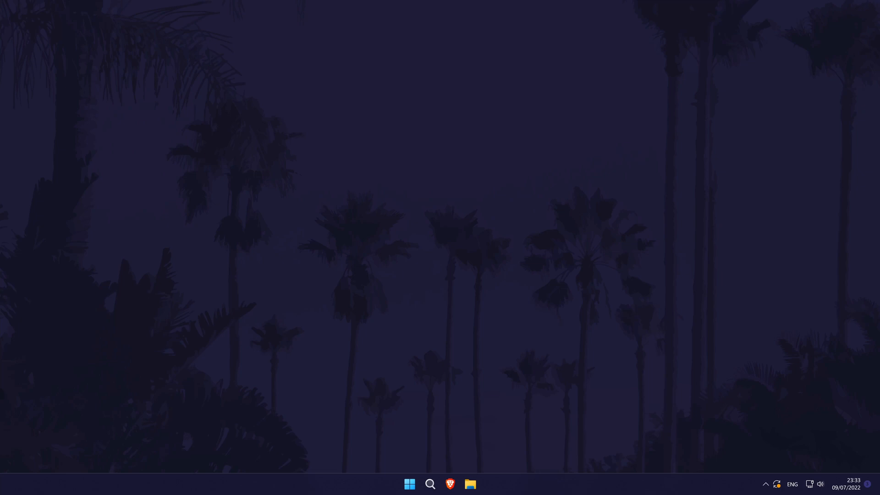
# Open the Videos folder and check the sizes of several old screen recordings
pyautogui.click(470, 483)
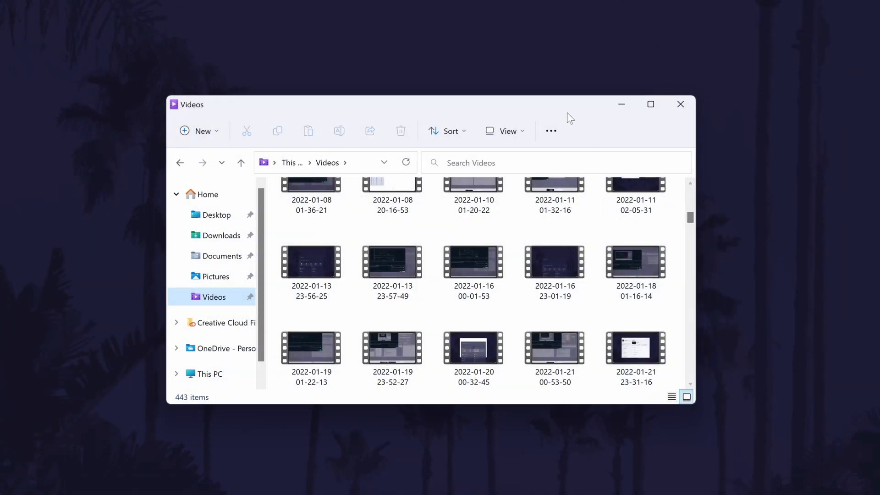
pyautogui.click(473, 346)
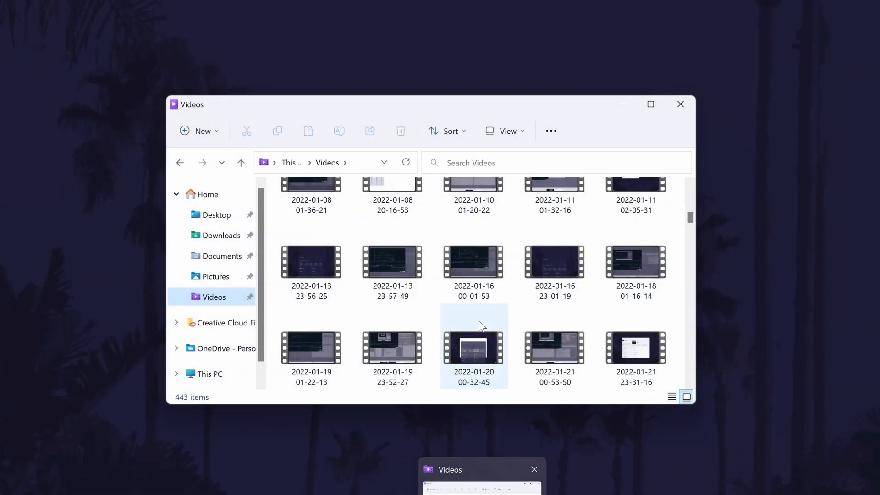
pyautogui.click(392, 261)
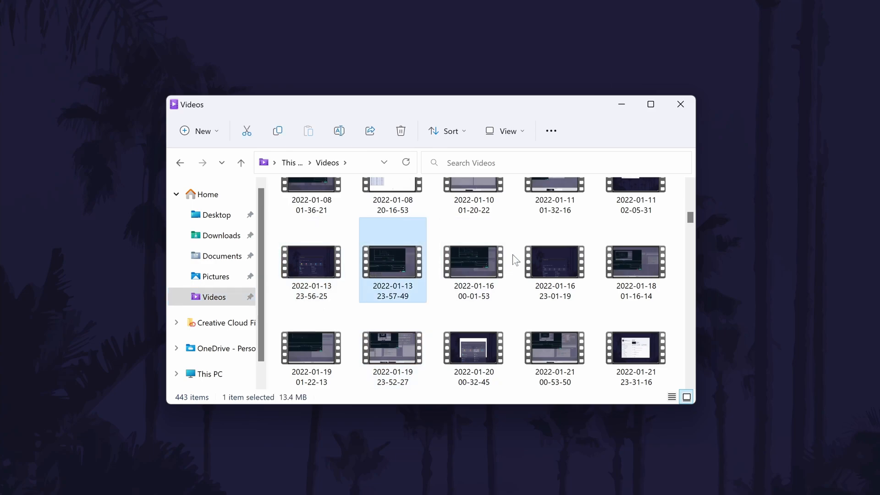
pyautogui.click(635, 348)
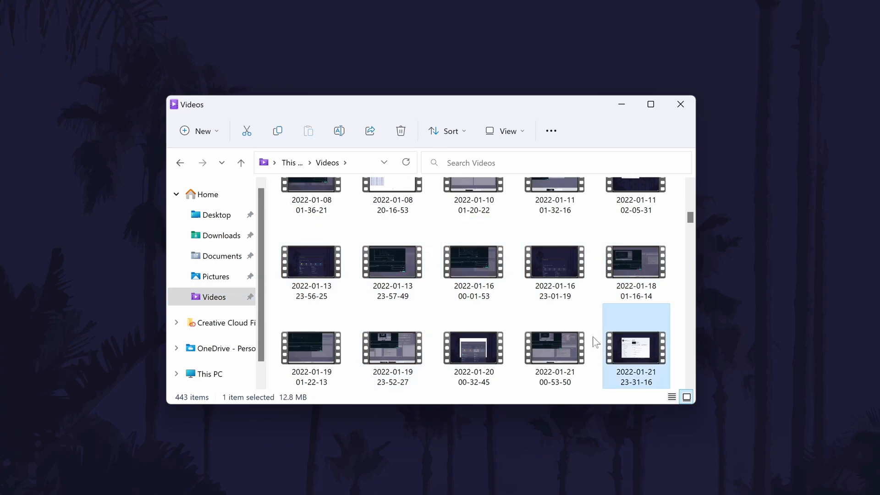
pyautogui.click(310, 348)
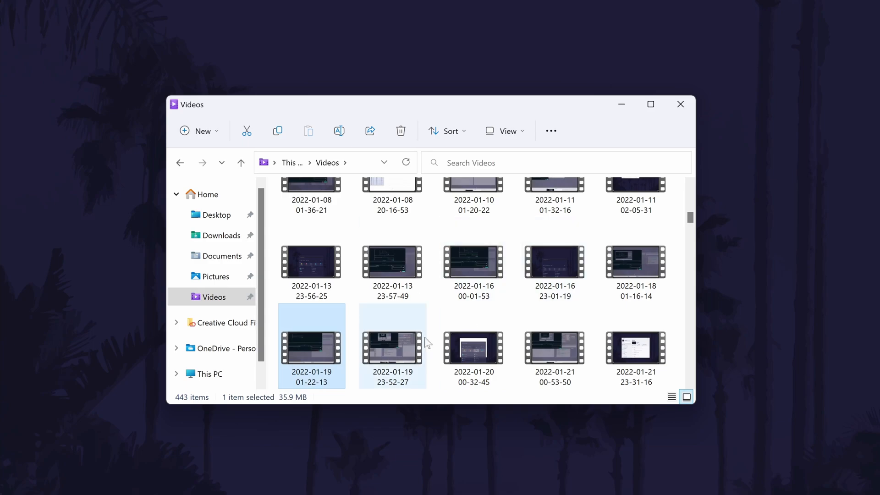
pyautogui.click(391, 348)
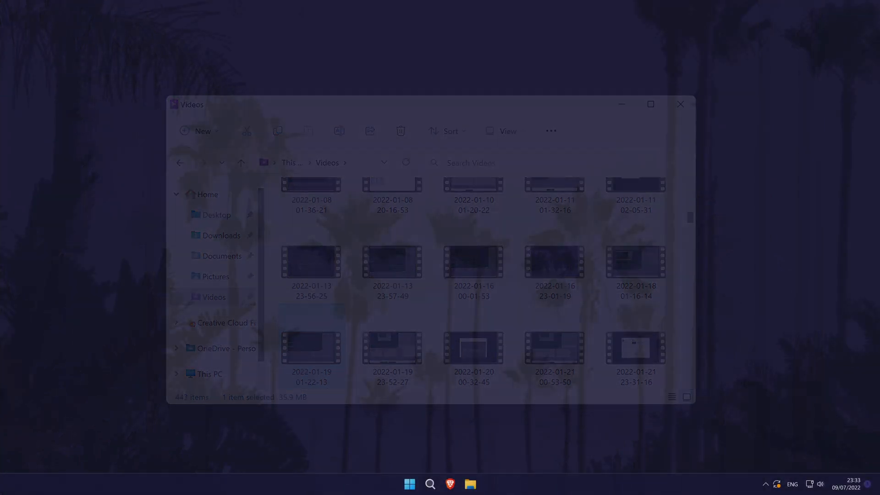
# Launch Chrome and open its History page, which shows no history
pyautogui.click(679, 105)
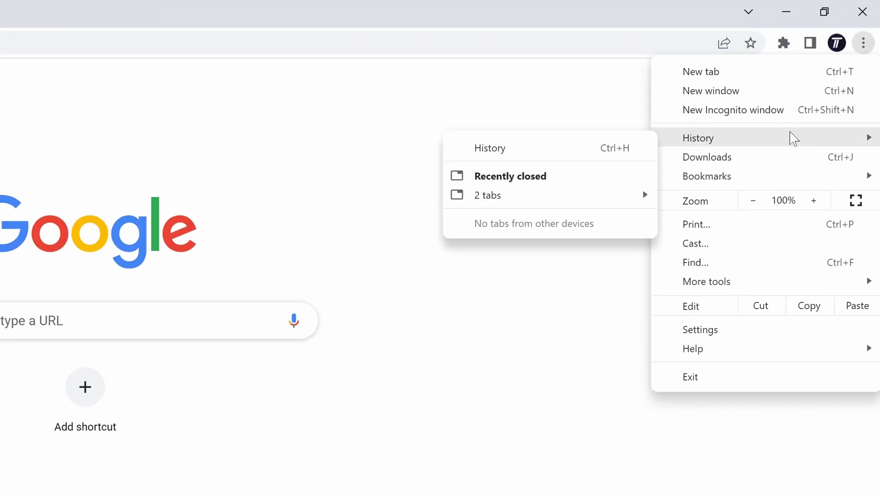
pyautogui.moveTo(489, 148)
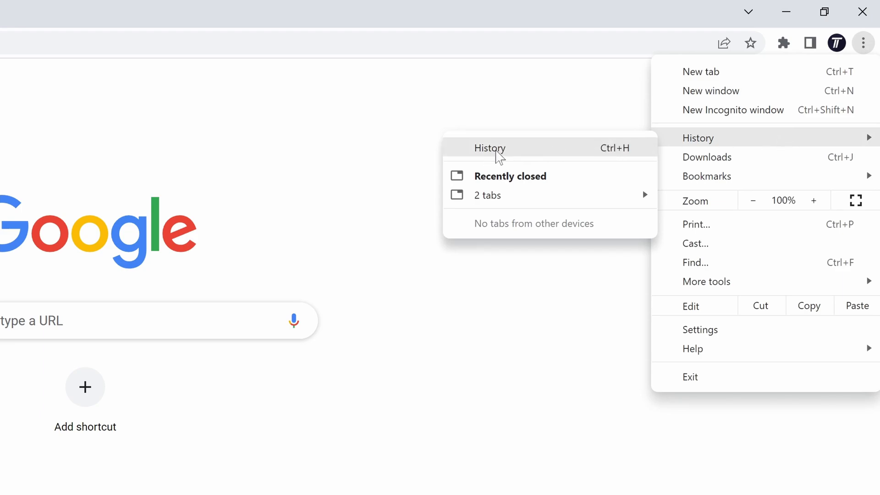
pyautogui.click(489, 147)
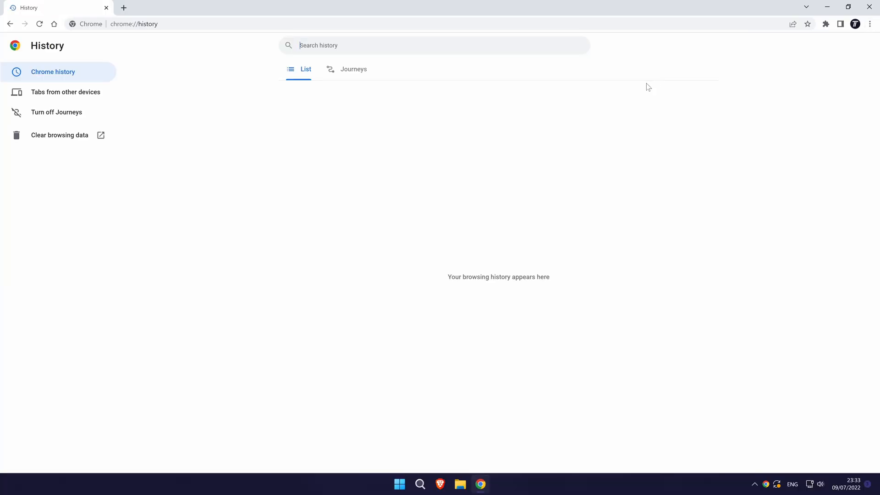
pyautogui.moveTo(59, 135)
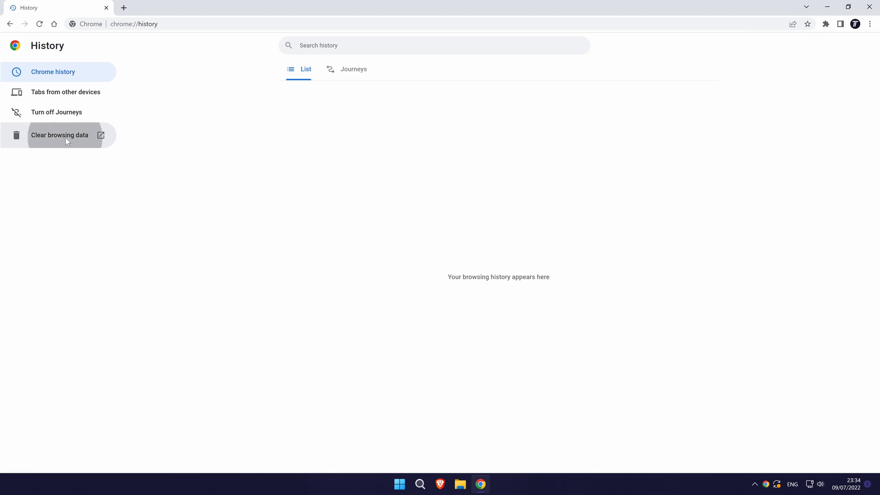
# Clear only Chrome's 45.3 MB of cached images and files
pyautogui.click(59, 135)
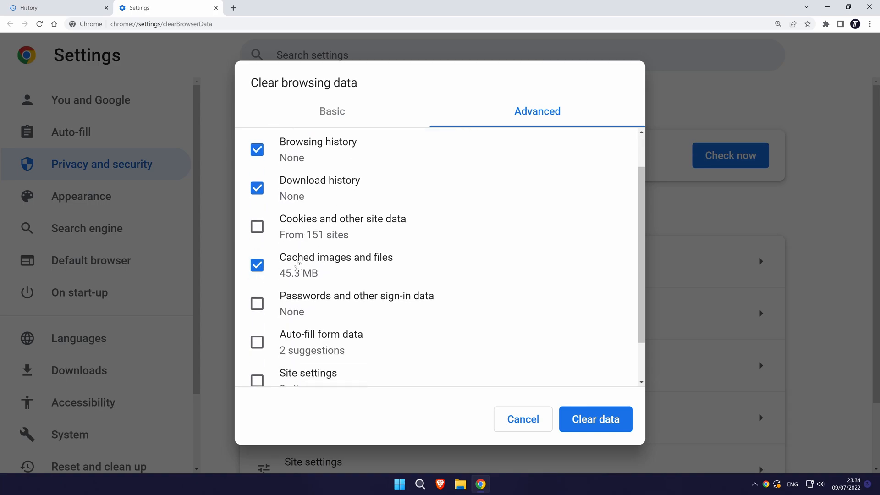
pyautogui.scroll(-3)
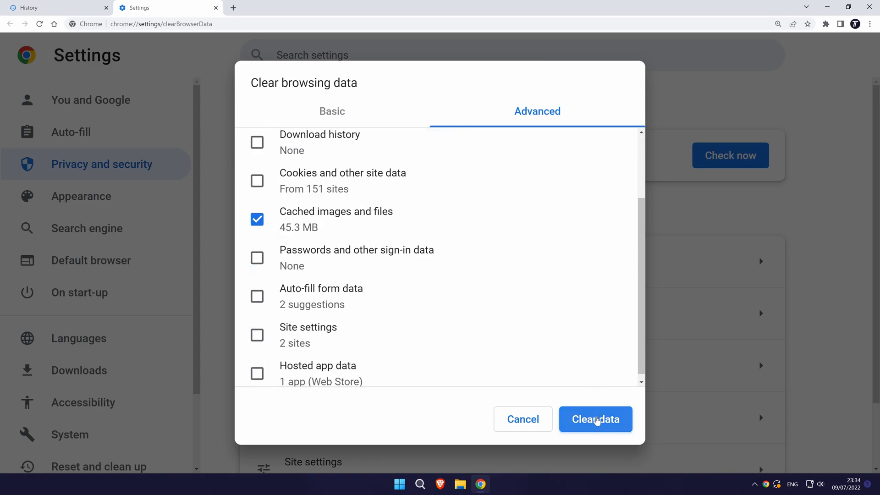
pyautogui.click(595, 420)
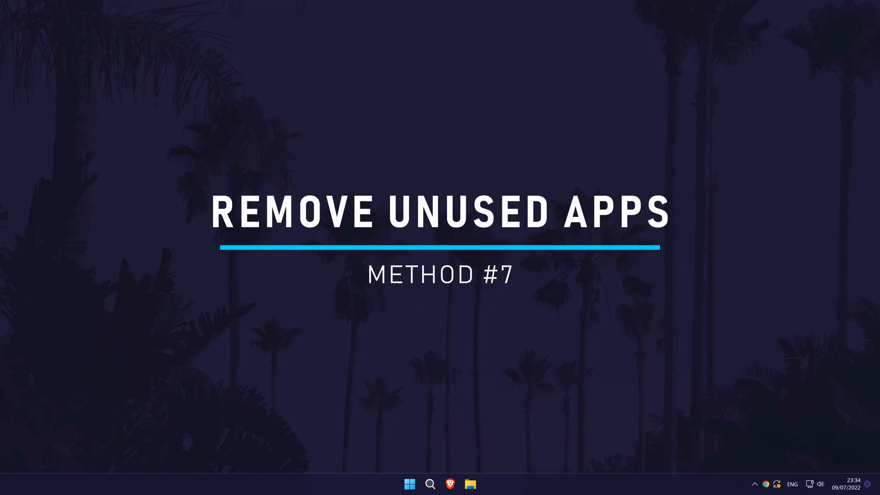
# Open Settings › Apps › Installed apps and show Adobe Creative Cloud's uninstall option
pyautogui.click(430, 483)
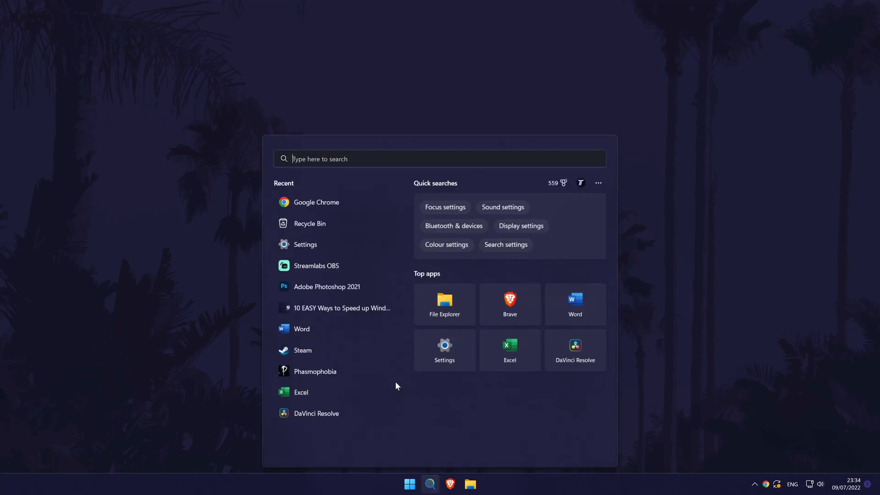
pyautogui.click(305, 244)
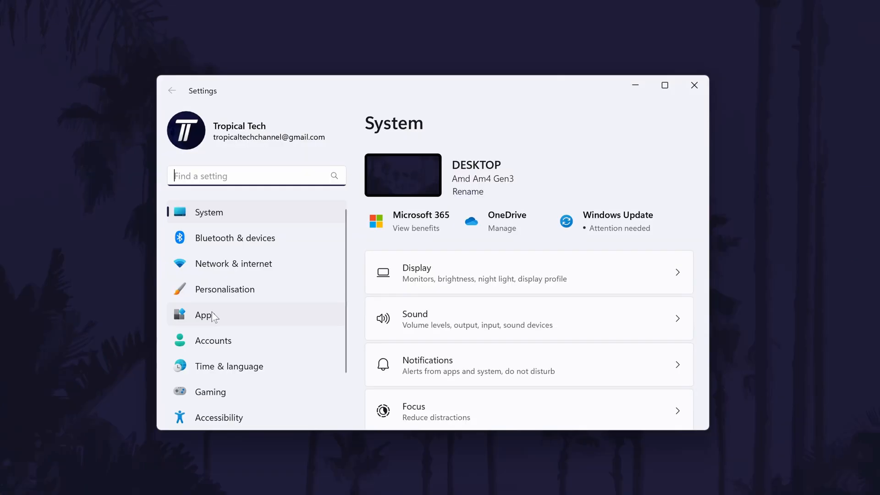
pyautogui.click(205, 315)
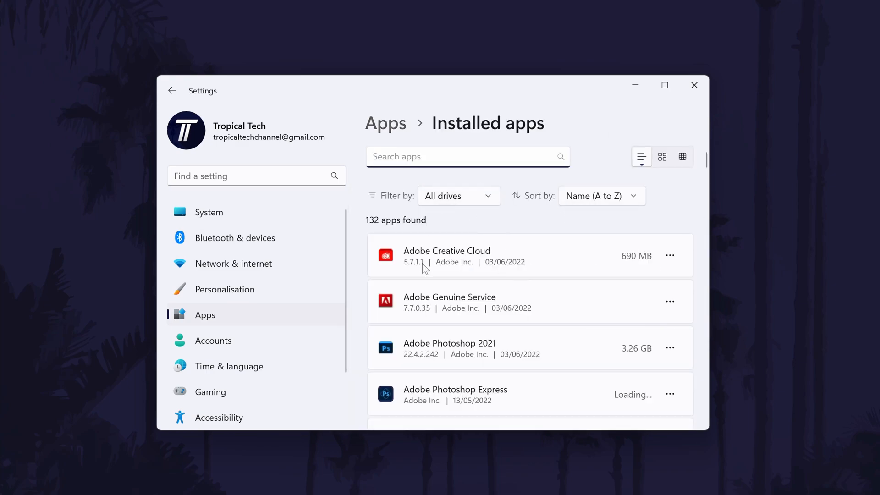
pyautogui.moveTo(680, 257)
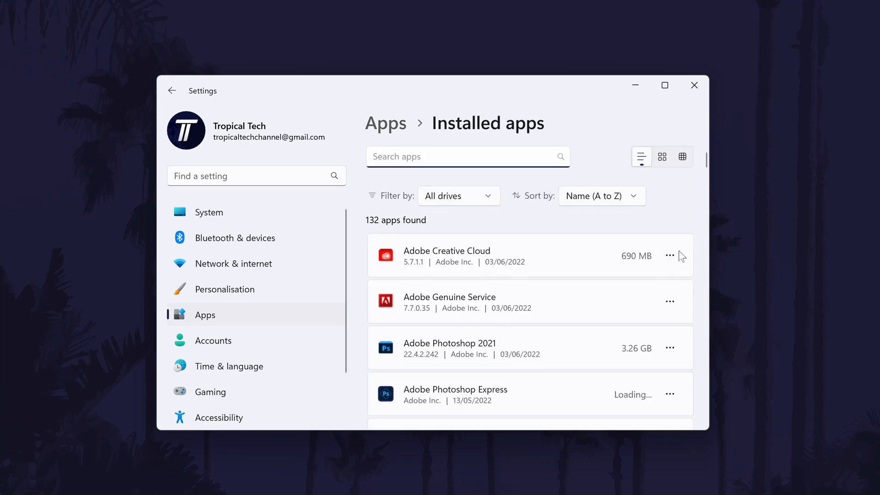
pyautogui.click(668, 255)
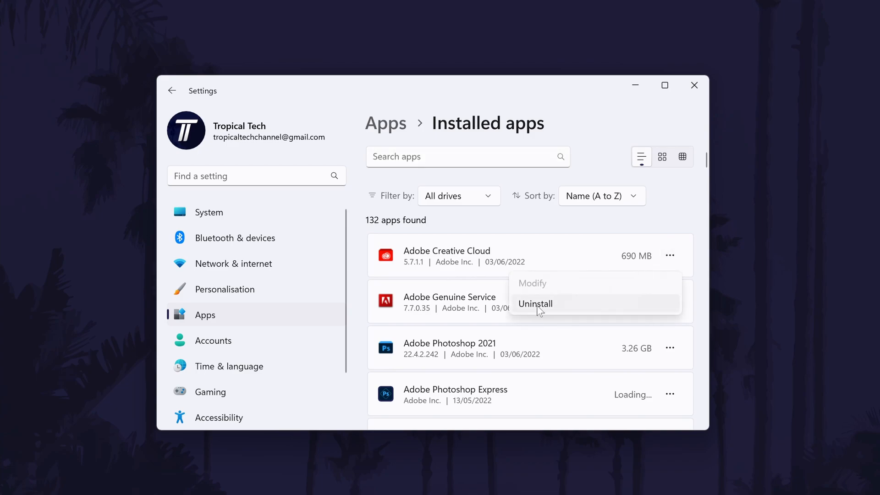
pyautogui.moveTo(657, 310)
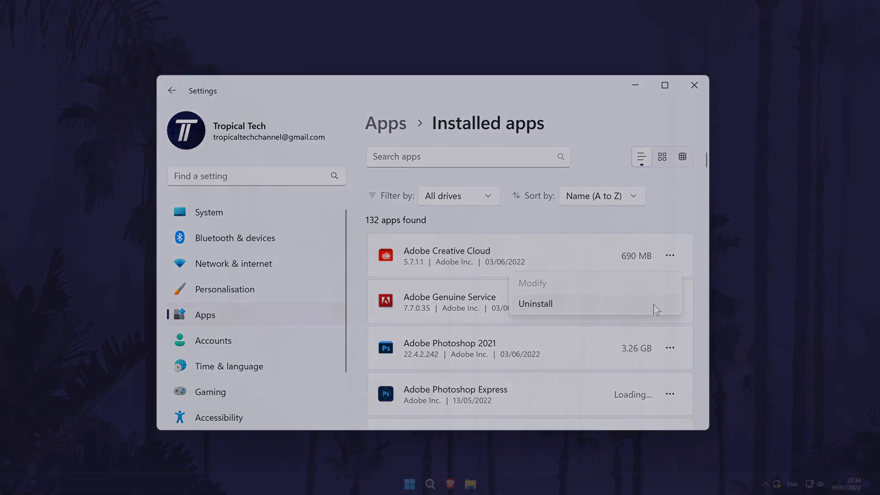
# In Disk Clean-up for C:, tick Shader Cache, Internet, Temporary, Recycle Bin and Delivery Optimisation files
pyautogui.click(694, 86)
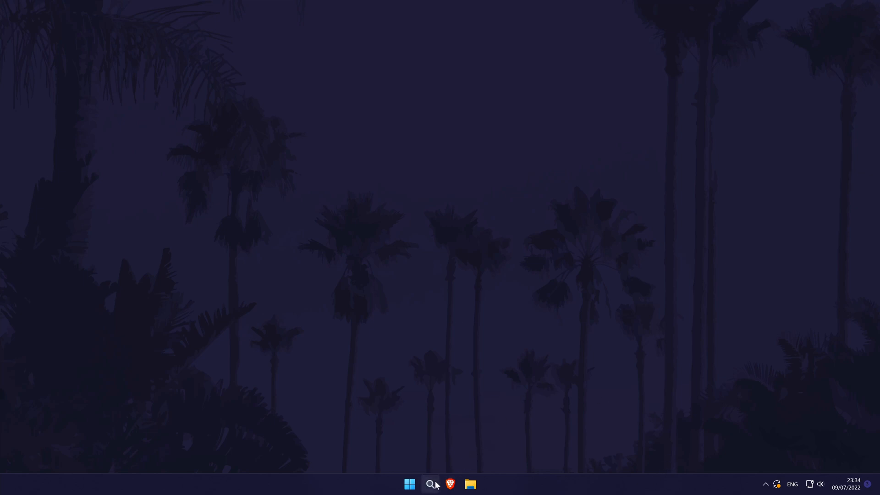
pyautogui.click(431, 483)
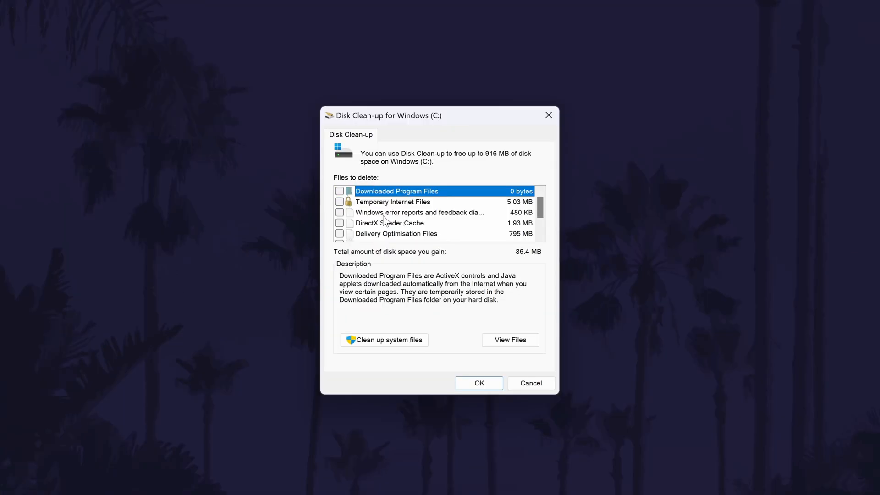
pyautogui.click(339, 223)
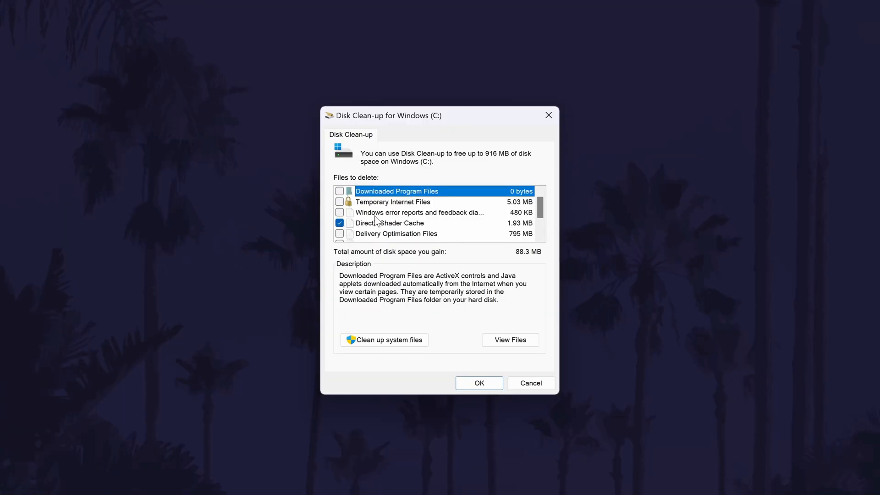
pyautogui.click(340, 202)
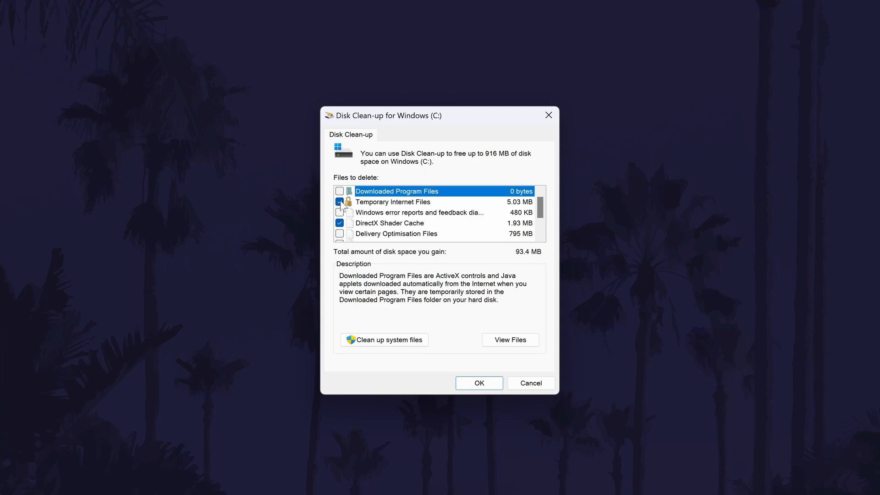
pyautogui.scroll(-3)
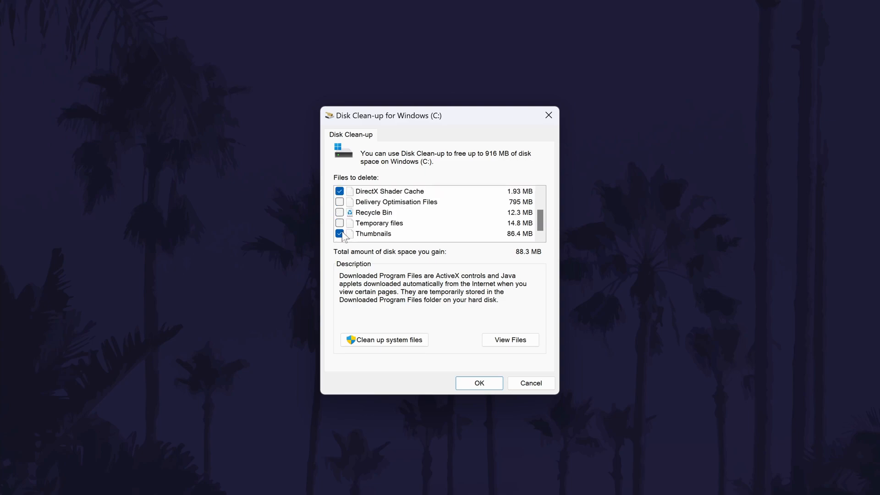
pyautogui.click(339, 223)
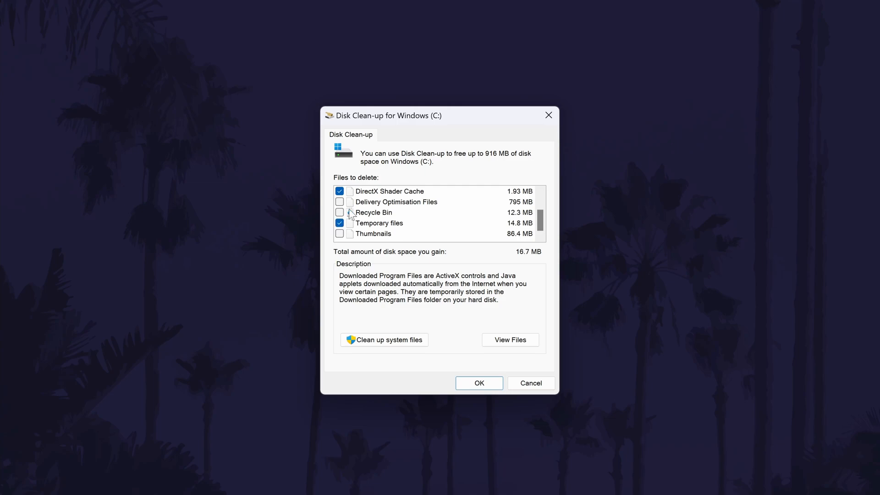
pyautogui.click(339, 213)
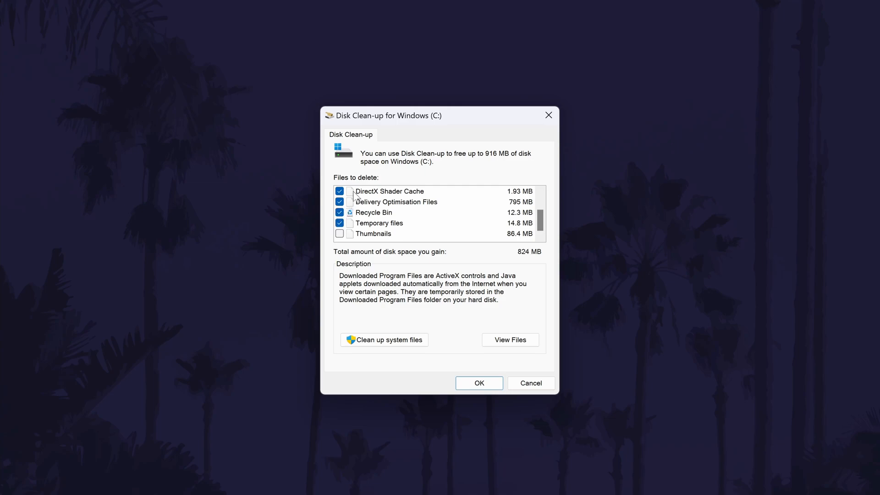
pyautogui.click(340, 202)
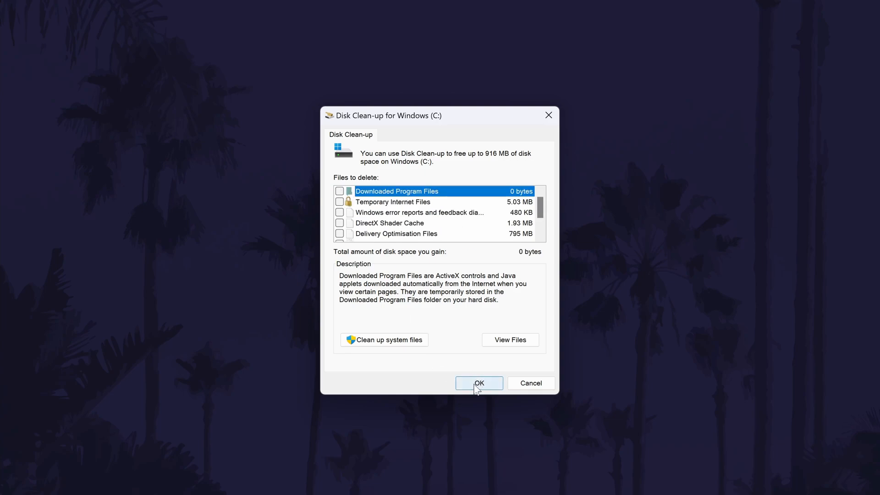
# Accept the selection and confirm permanently deleting the files
pyautogui.click(340, 212)
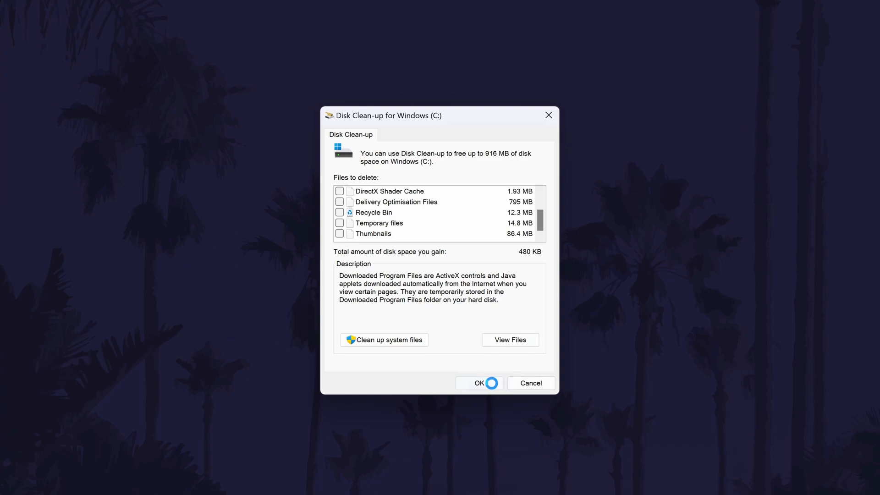
pyautogui.click(479, 383)
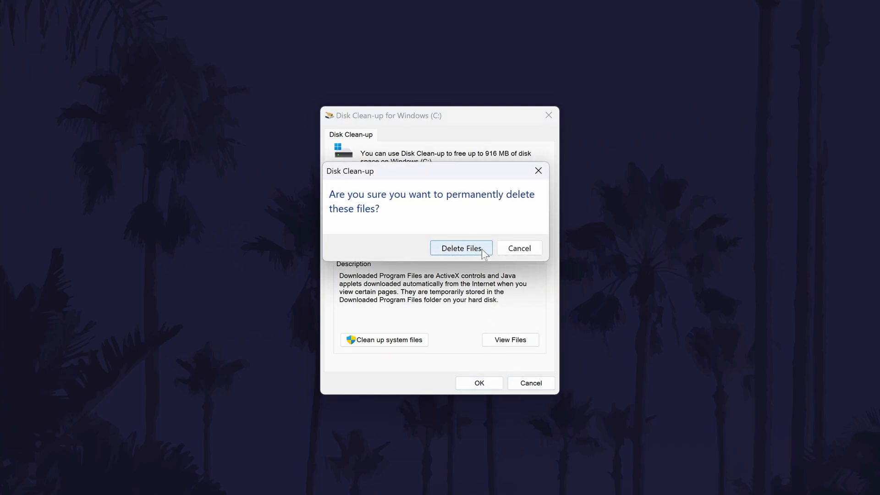
pyautogui.click(460, 248)
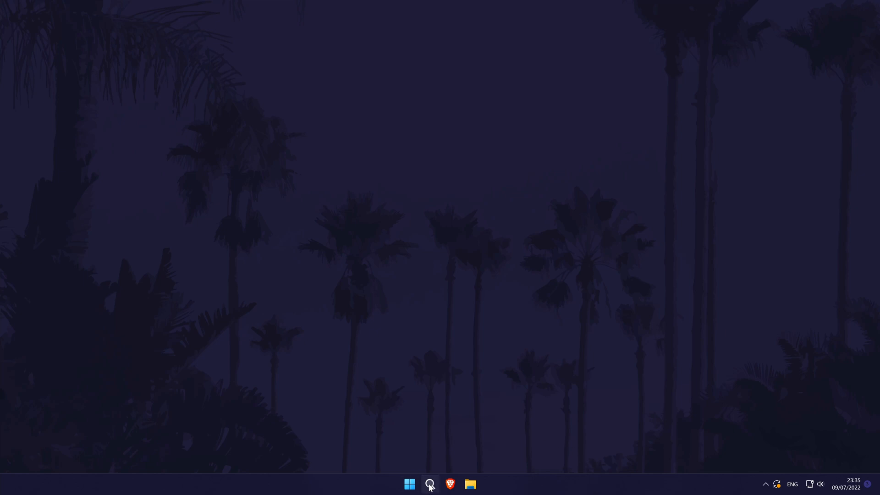
# Cap System Protection's maximum restore point usage on Windows (C:) at 2% (18.60 GB)
pyautogui.click(429, 484)
pyautogui.write('restore')
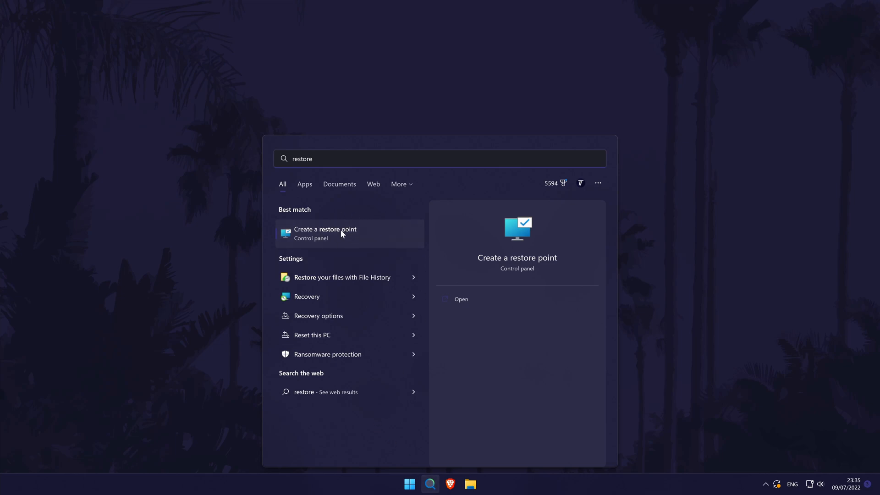
pyautogui.click(324, 233)
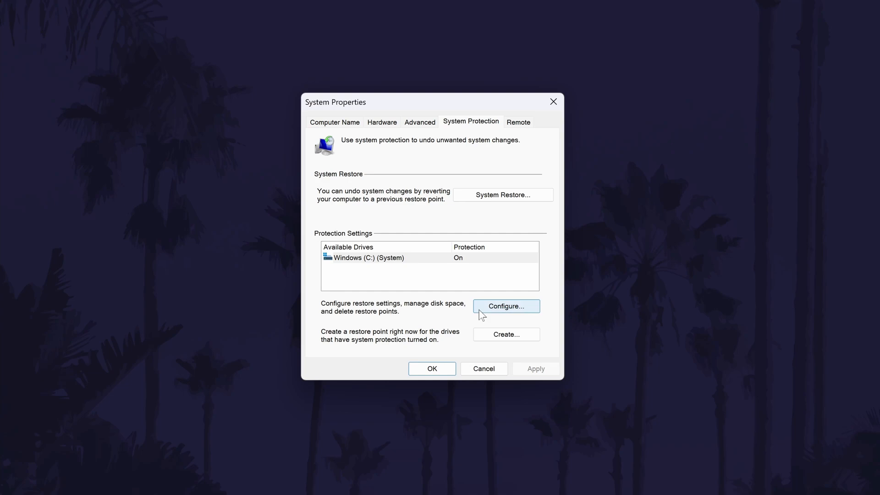
pyautogui.click(505, 306)
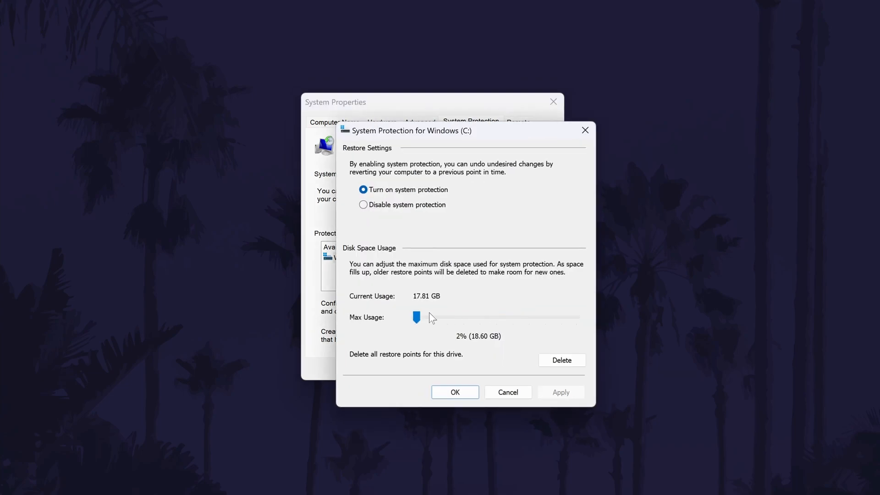
pyautogui.moveTo(497, 137)
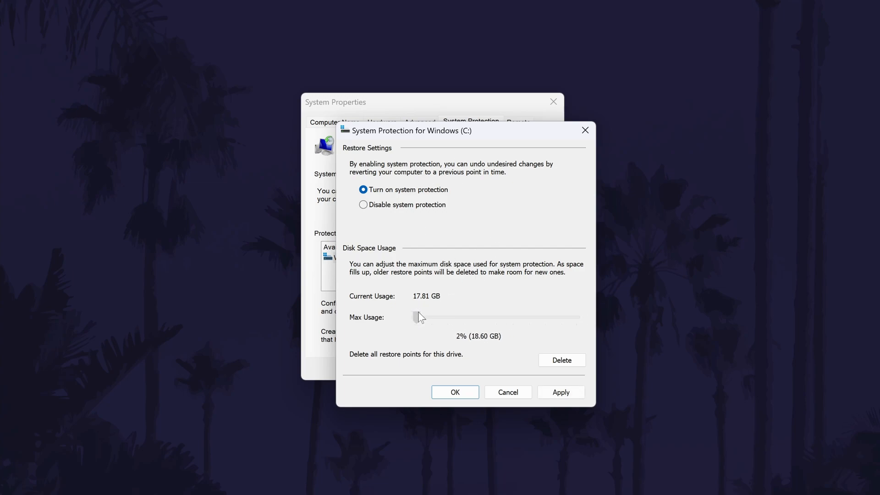
pyautogui.click(417, 317)
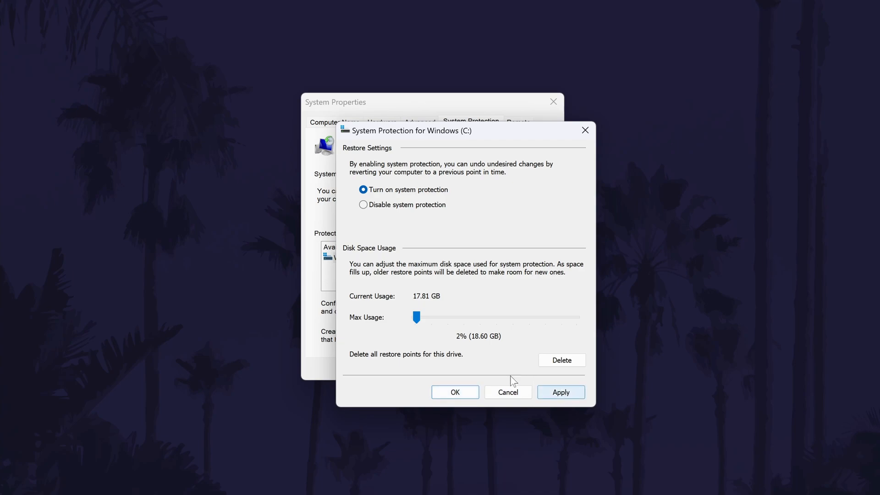
pyautogui.moveTo(533, 379)
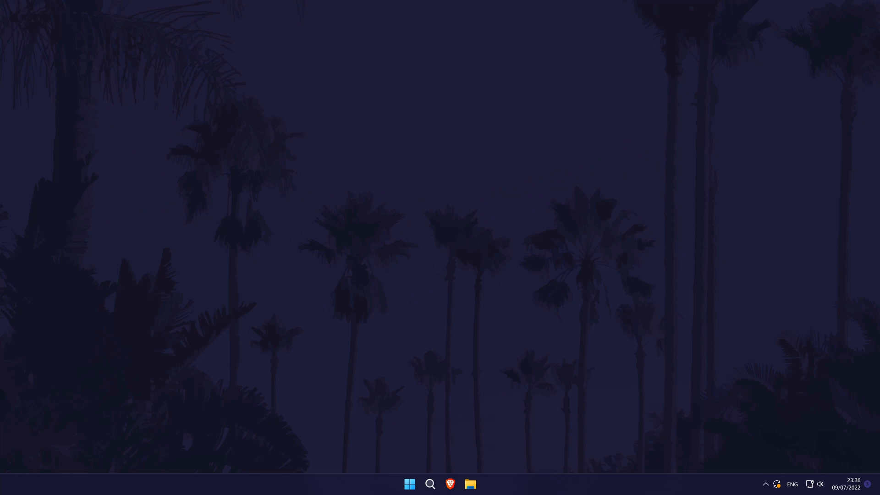
pyautogui.click(470, 484)
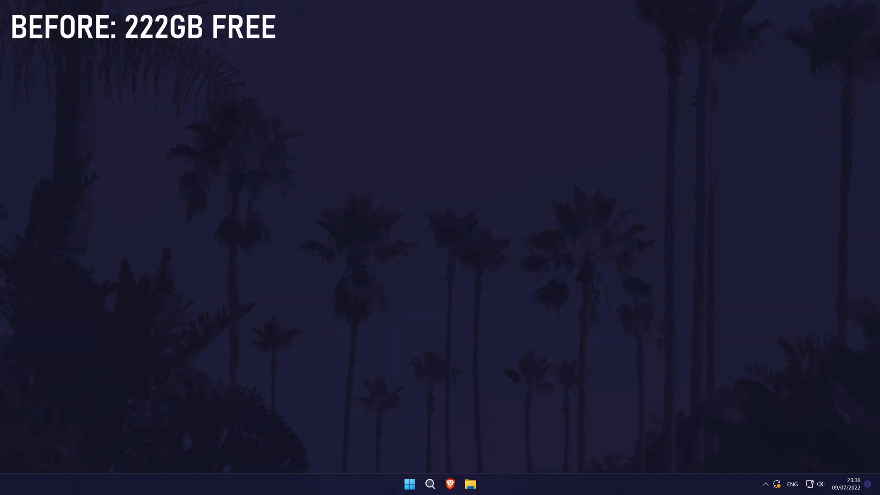
pyautogui.moveTo(527, 492)
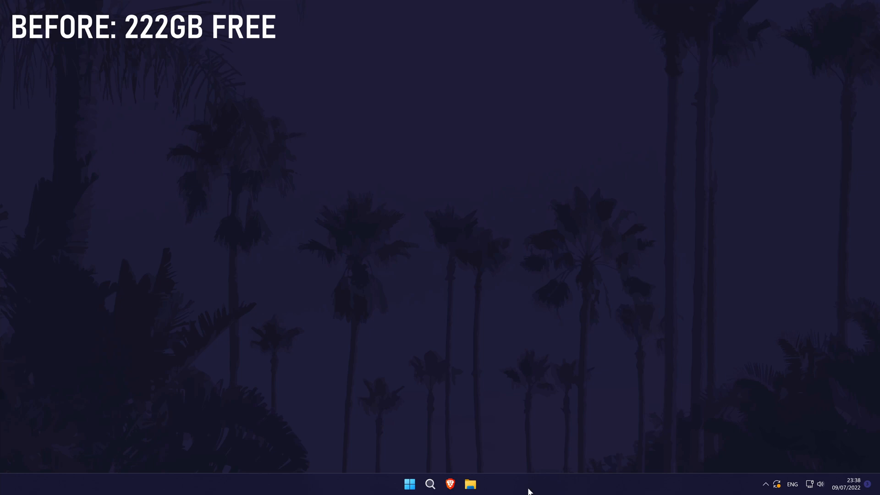
# Launch Command Prompt as administrator from a search for 'command Prompt'
pyautogui.write('command Prompt')
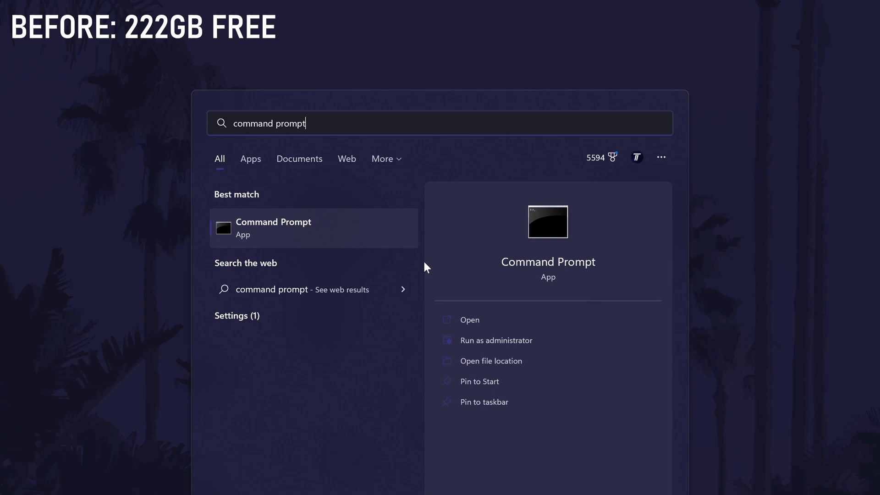
pyautogui.rightClick(313, 228)
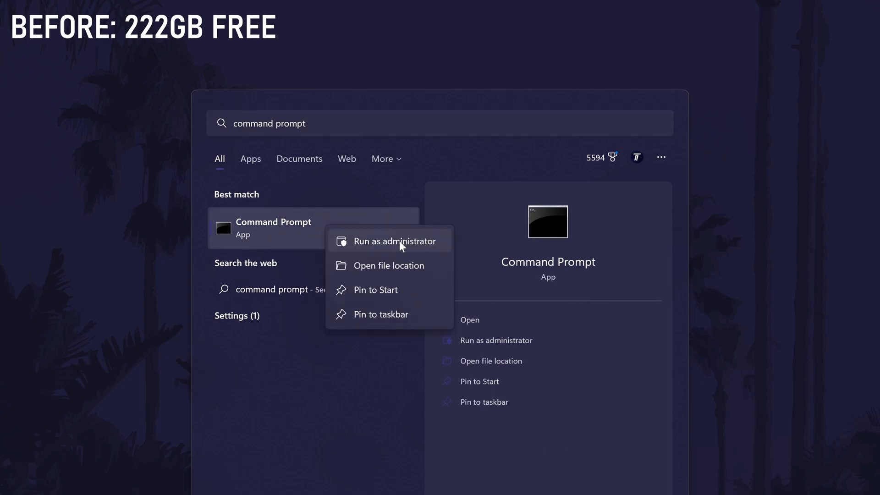
pyautogui.moveTo(432, 247)
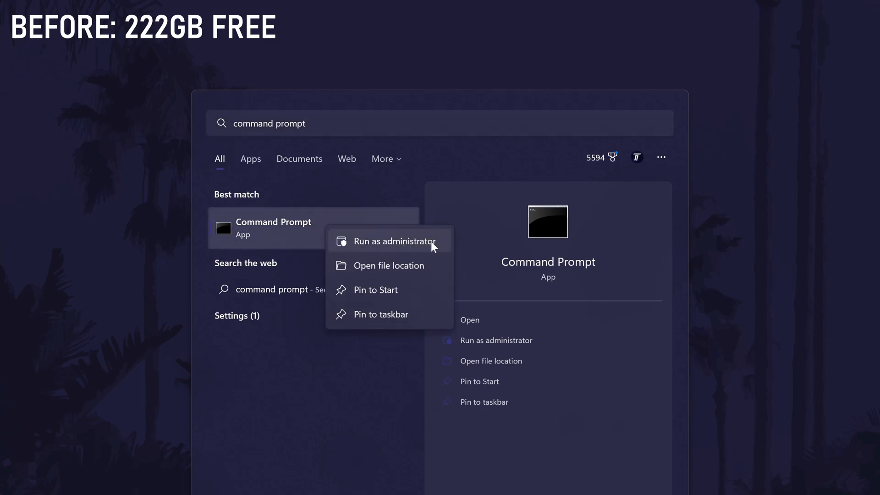
pyautogui.click(394, 240)
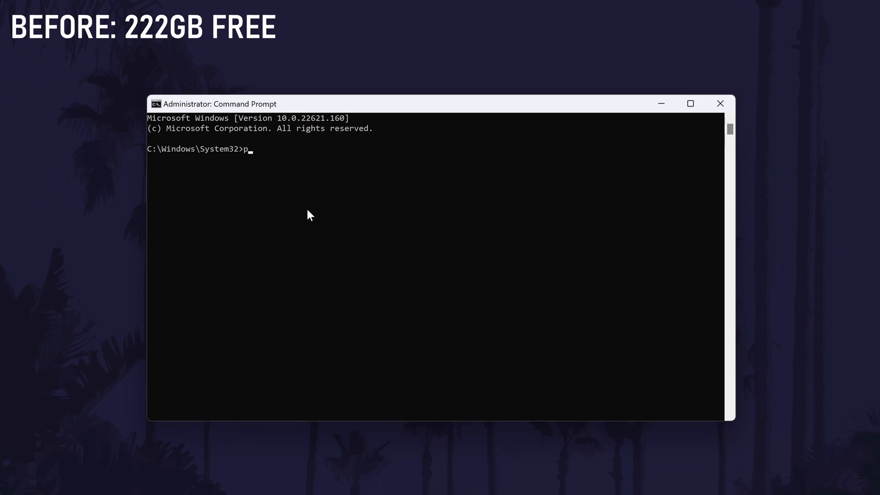
# Run 'powercfg /hibernate off' and return to the prompt after checking free space
pyautogui.write('owe')
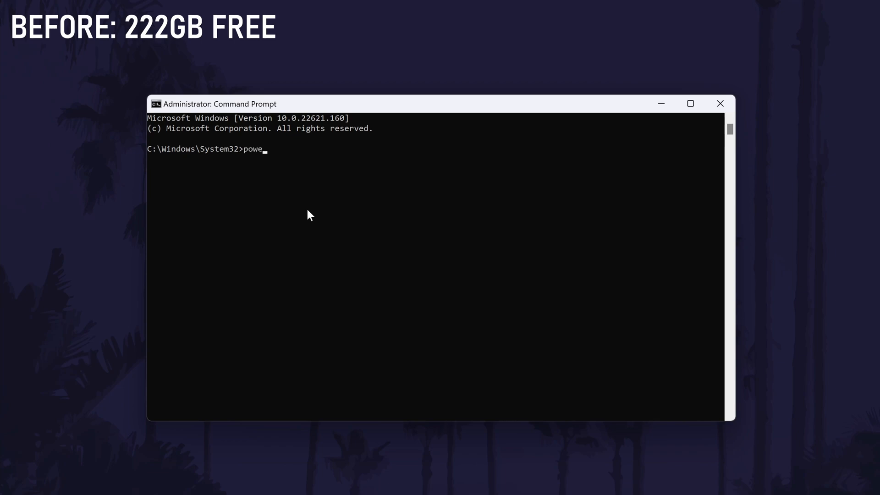
pyautogui.write('cf')
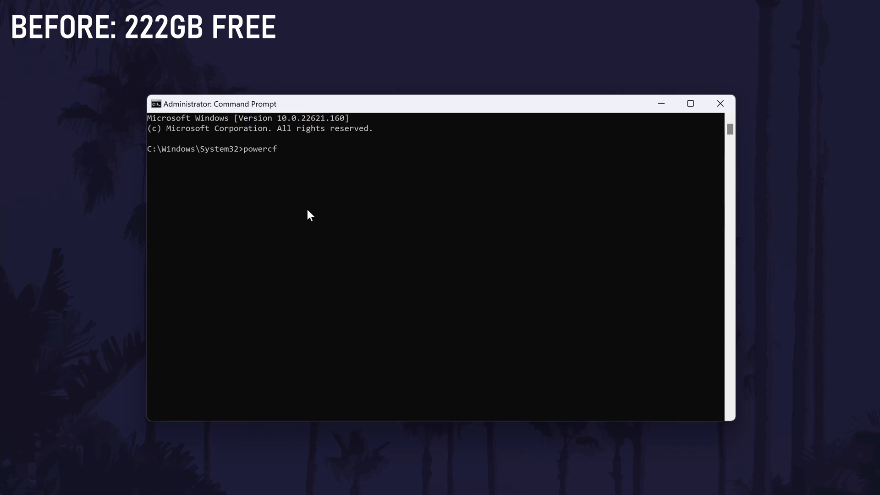
pyautogui.write('g')
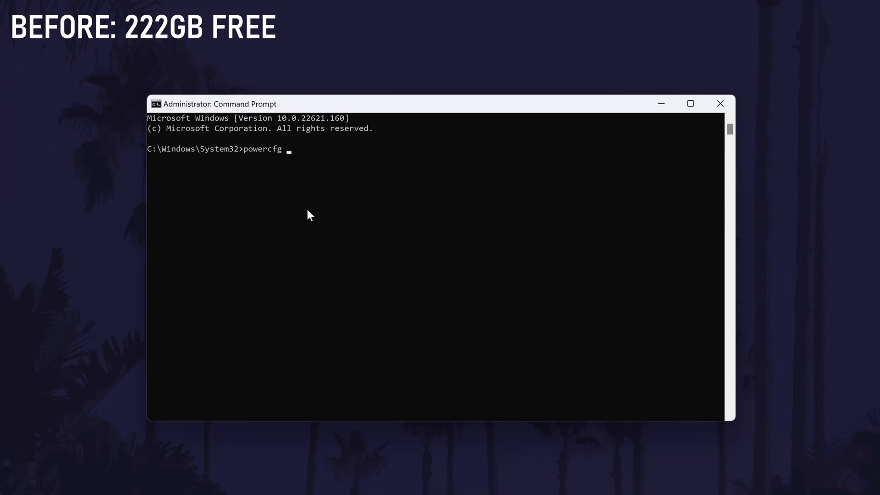
pyautogui.write('/hiberna')
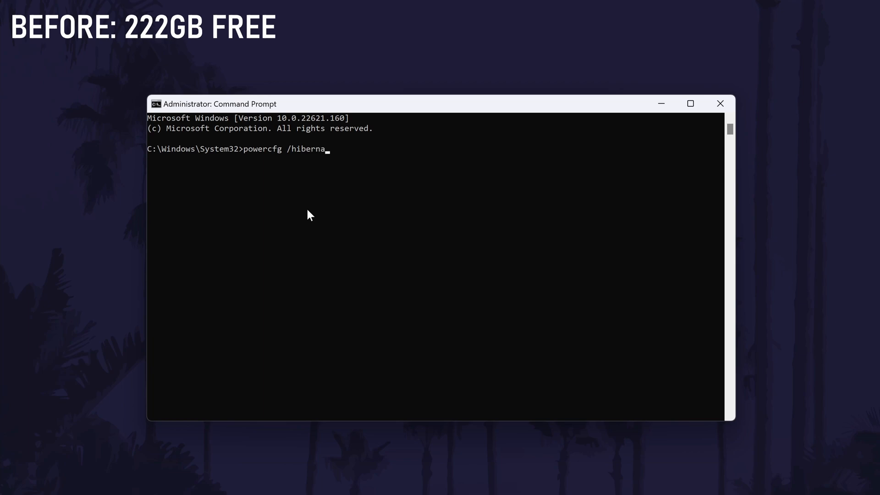
pyautogui.write('te')
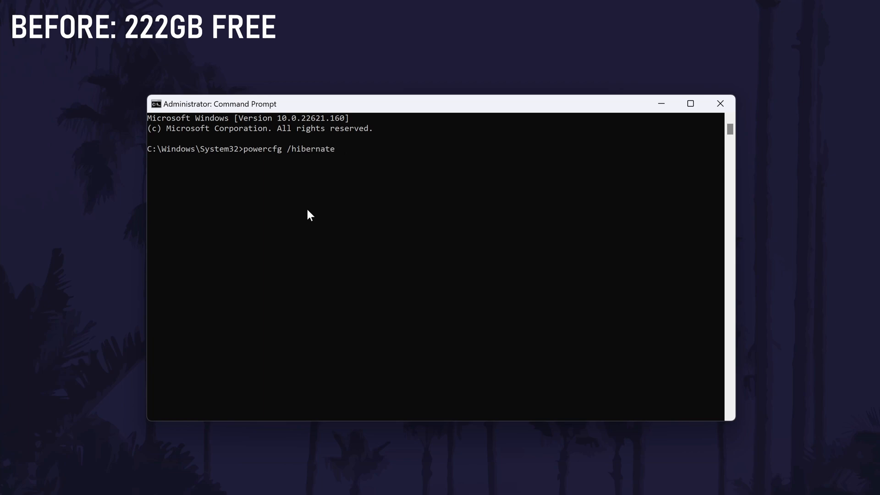
pyautogui.write('off')
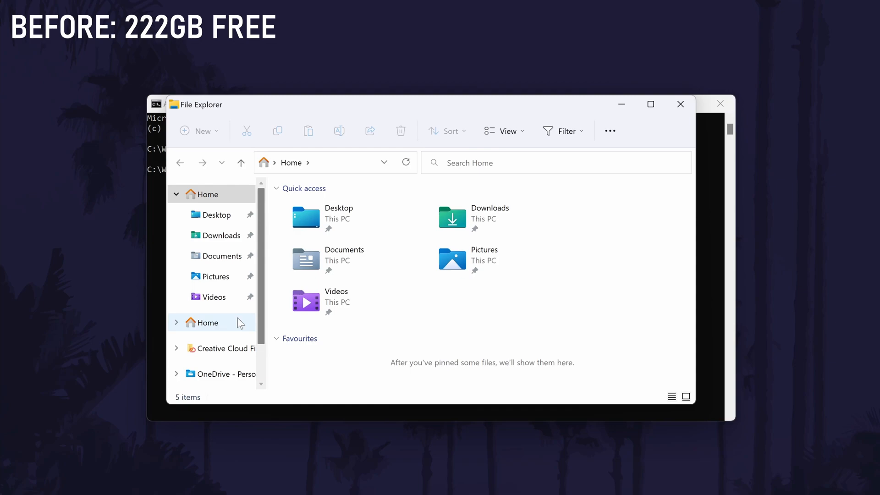
pyautogui.click(209, 373)
pyautogui.write('powe')
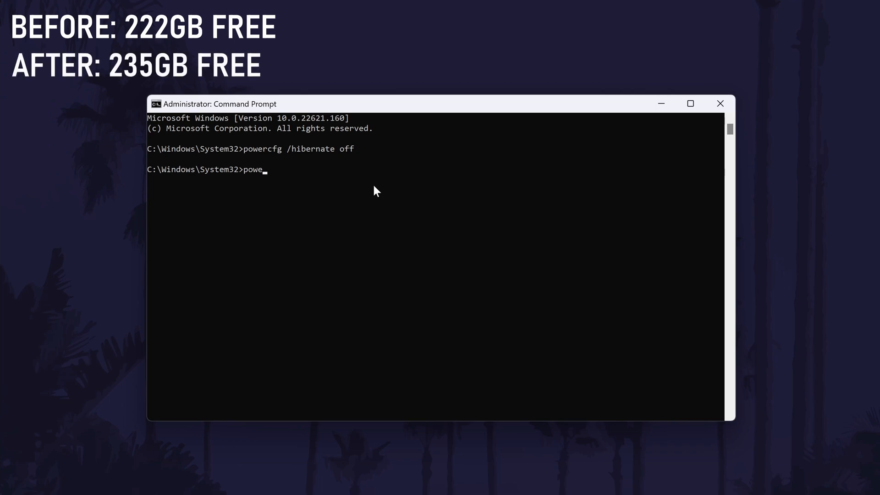
# Run 'powercfg /hibernate on' in the administrator Command Prompt
pyautogui.write('rcfg /h')
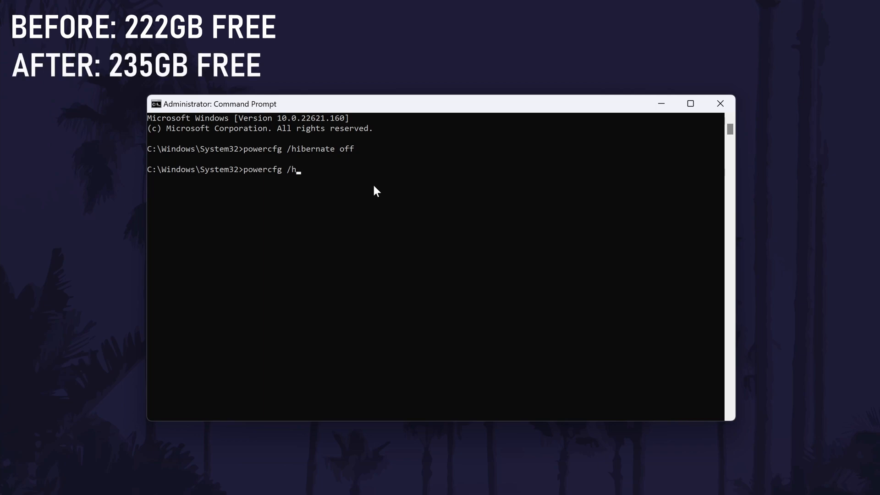
pyautogui.write('ibernate o')
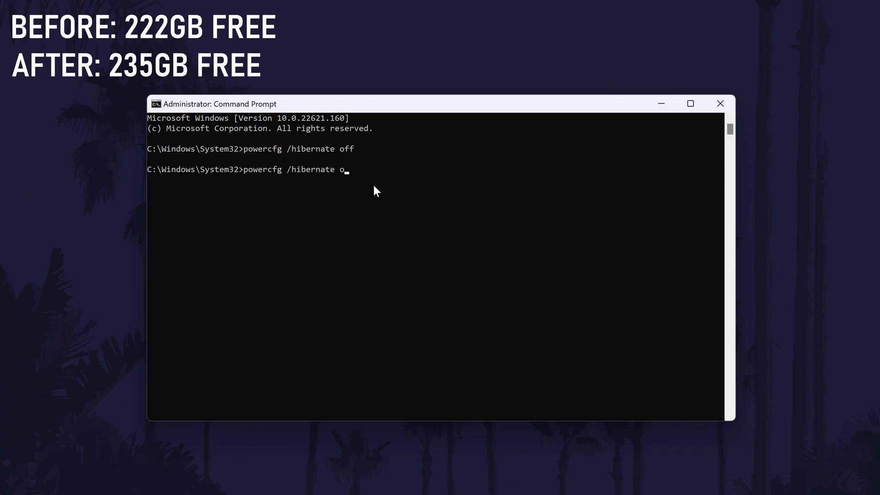
pyautogui.press('Return')
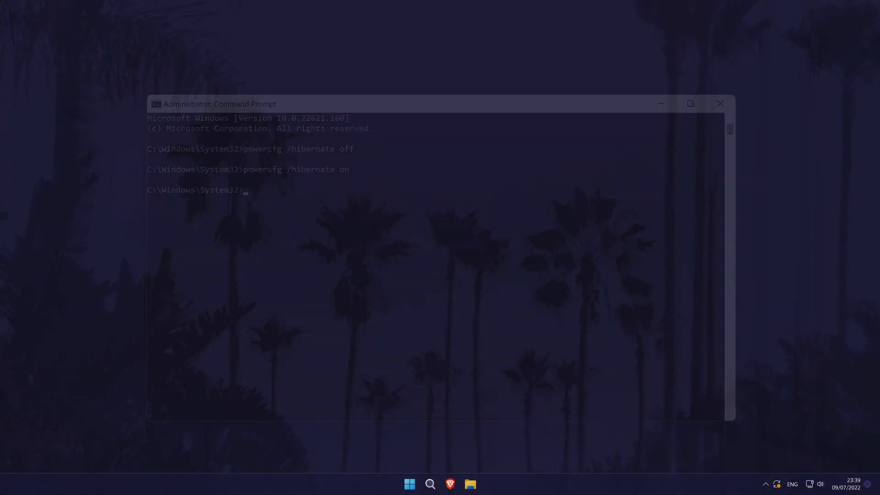
# Close the Command Prompt window and click the banner's subscribe and like buttons
pyautogui.click(720, 104)
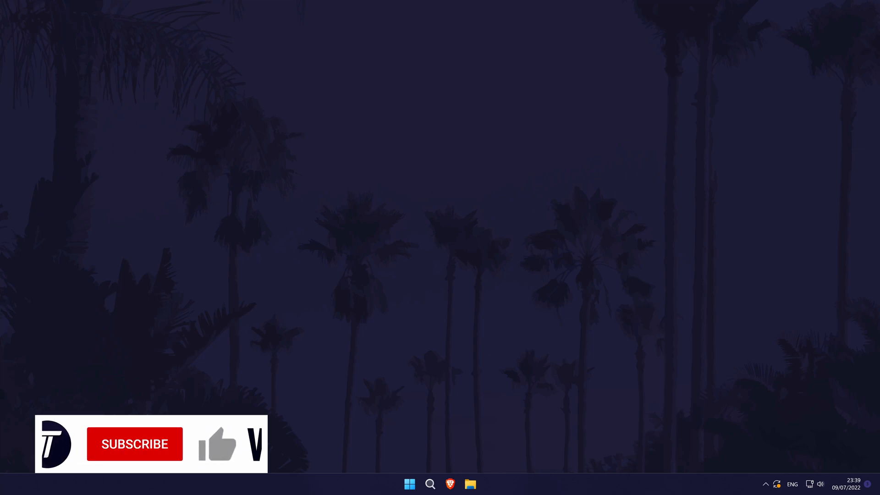
pyautogui.click(134, 444)
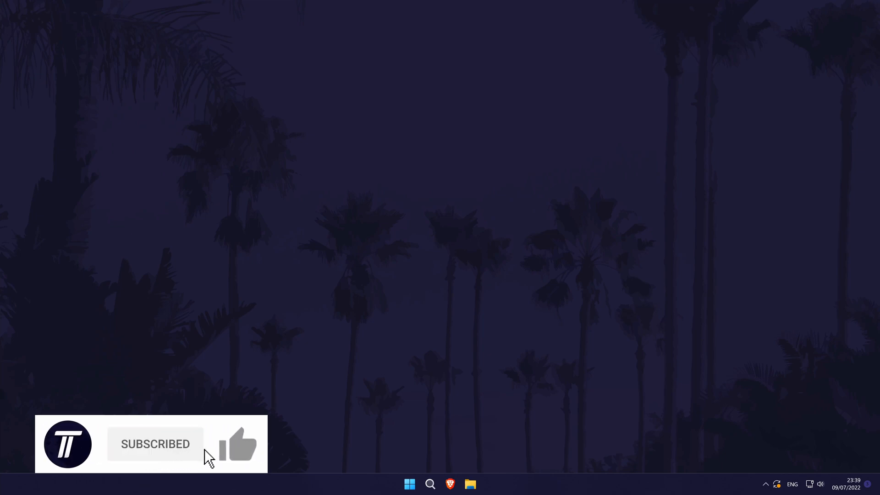
pyautogui.click(238, 444)
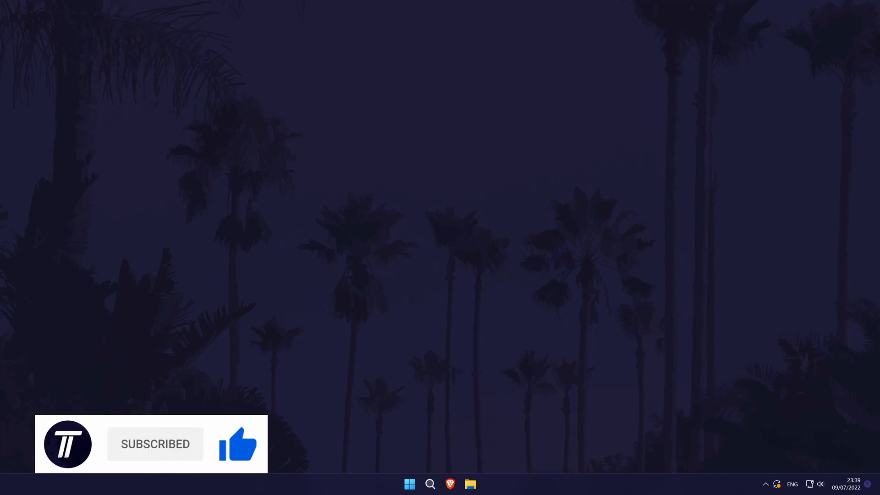